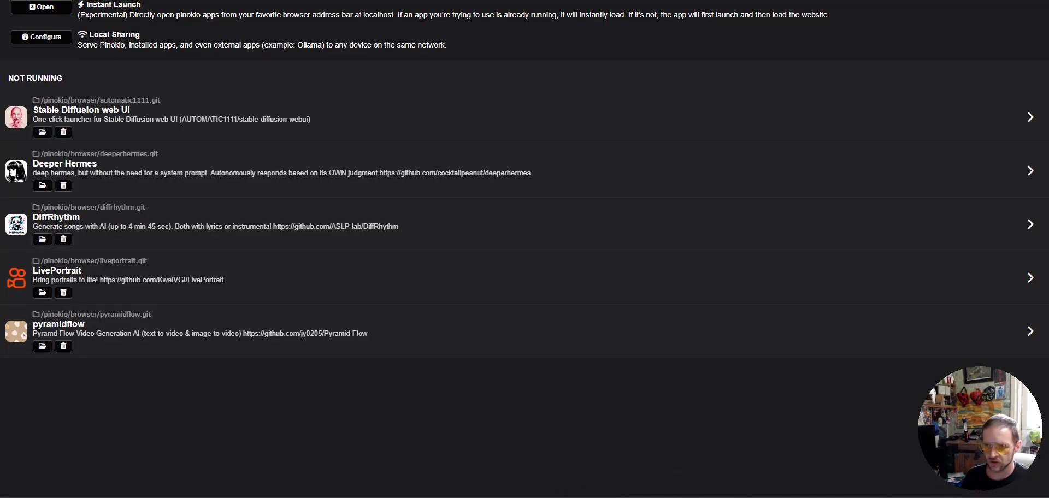
mouse_move(35, 257)
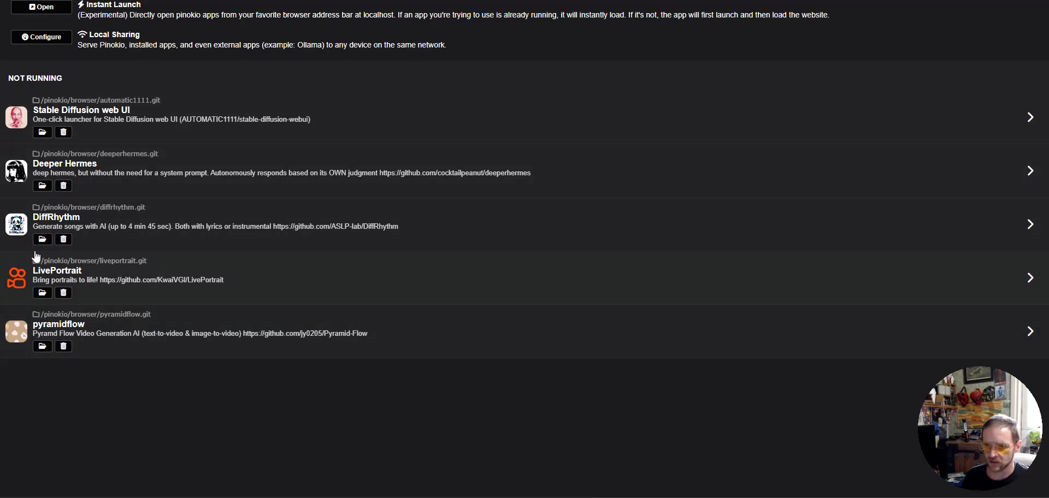
mouse_move(106, 340)
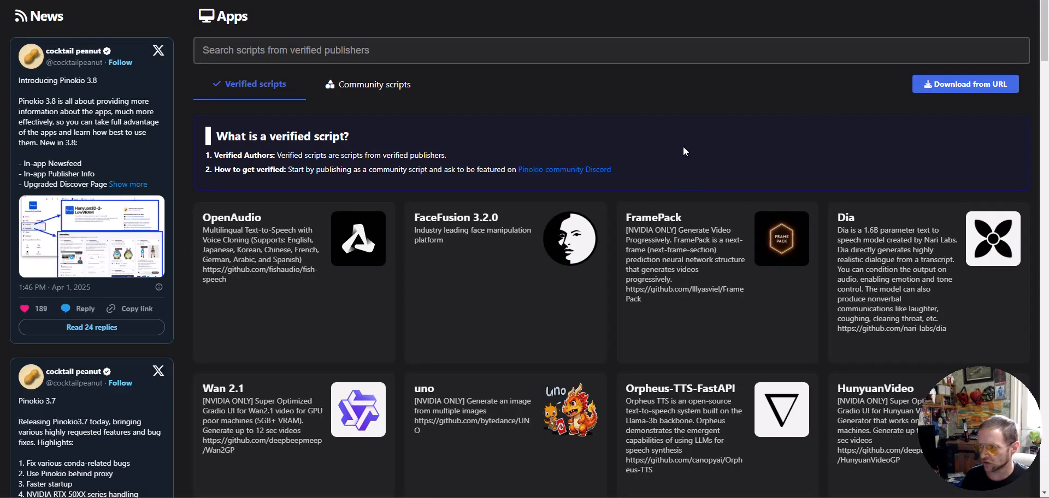
mouse_move(689, 176)
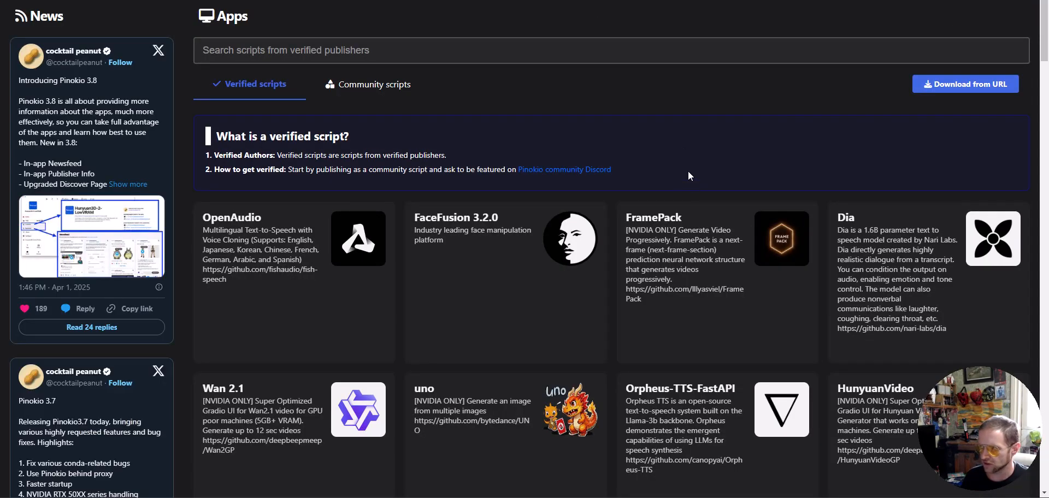
Scroll the Verified scripts catalog down to the flux-webui and Fooocus listings.
scroll("down", 3)
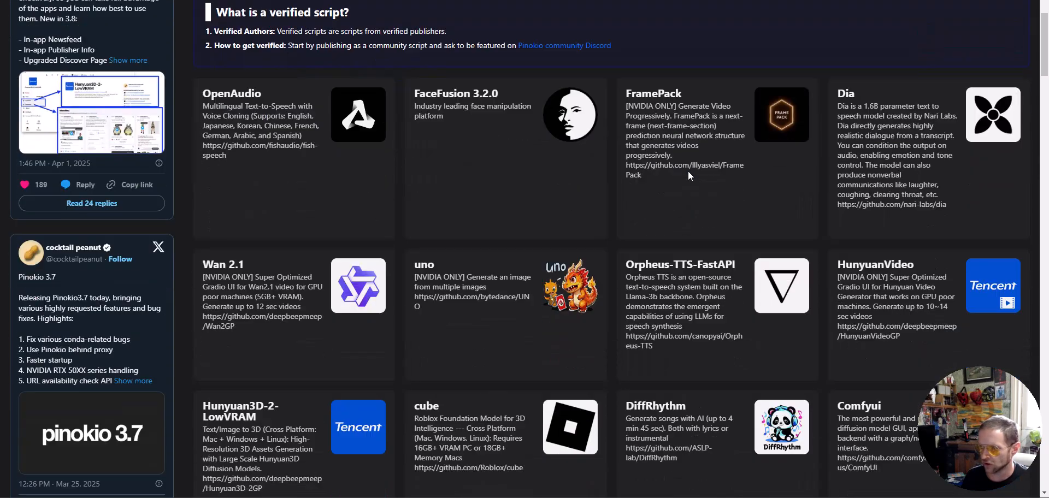
scroll("down", 3)
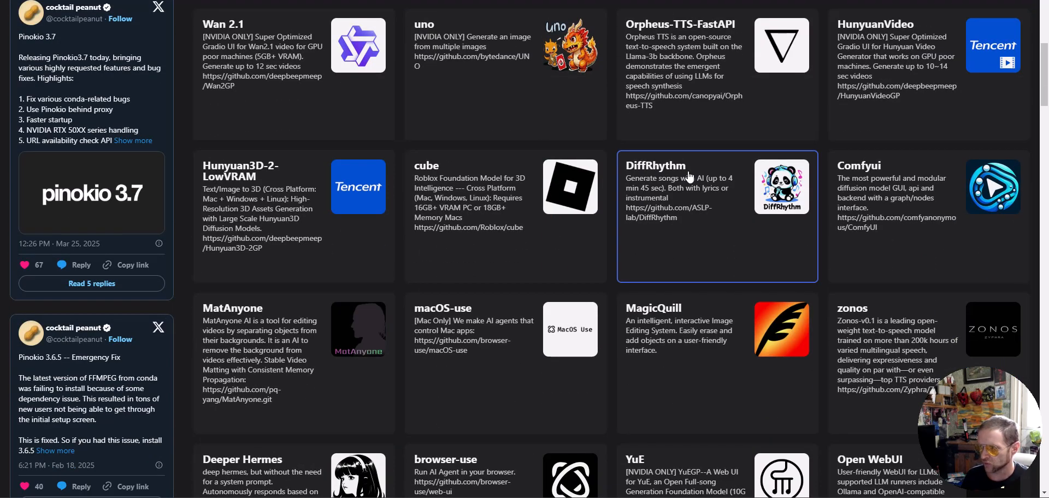
scroll("down", 3)
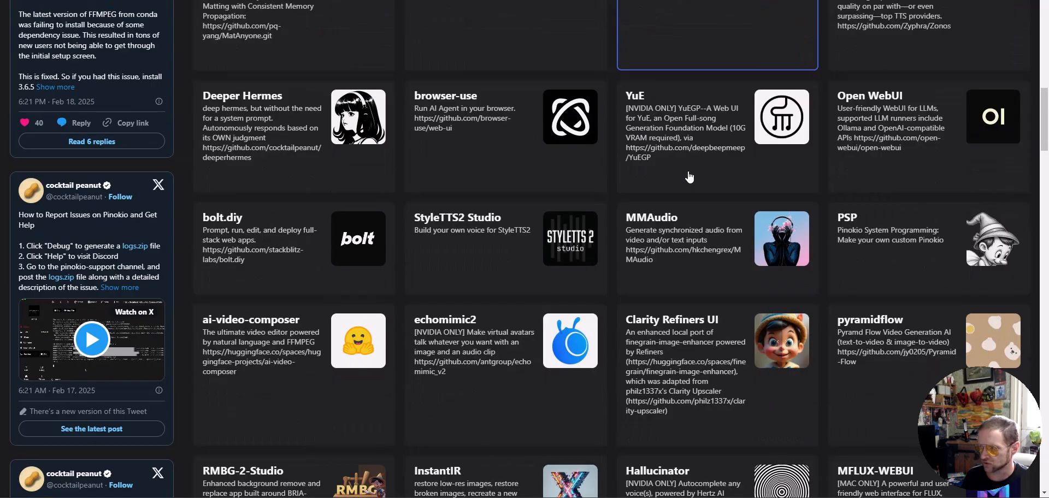
scroll("down", 3)
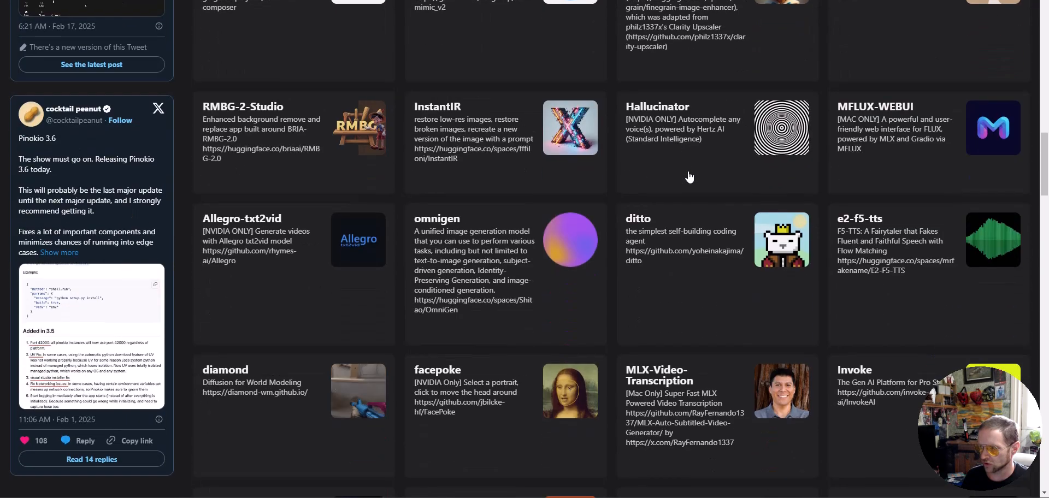
scroll("down", 3)
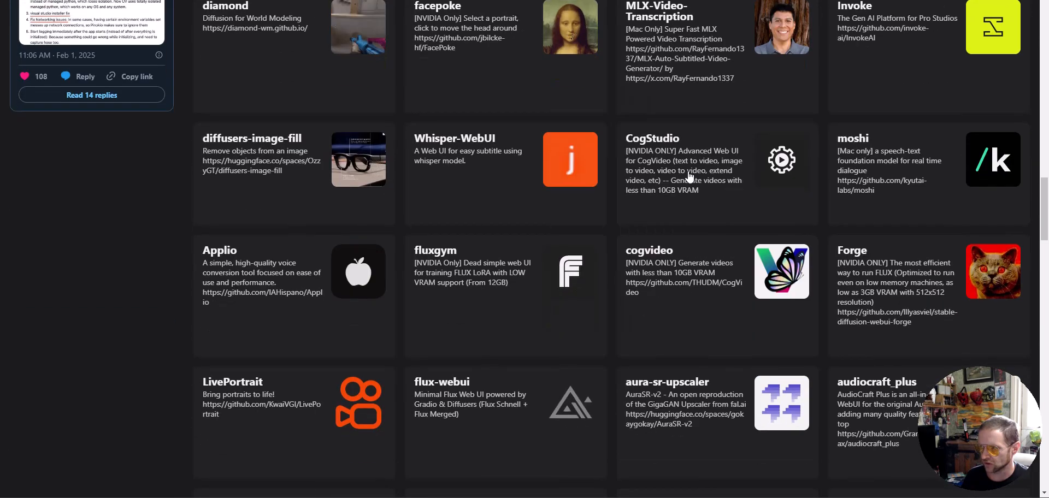
scroll("down", 3)
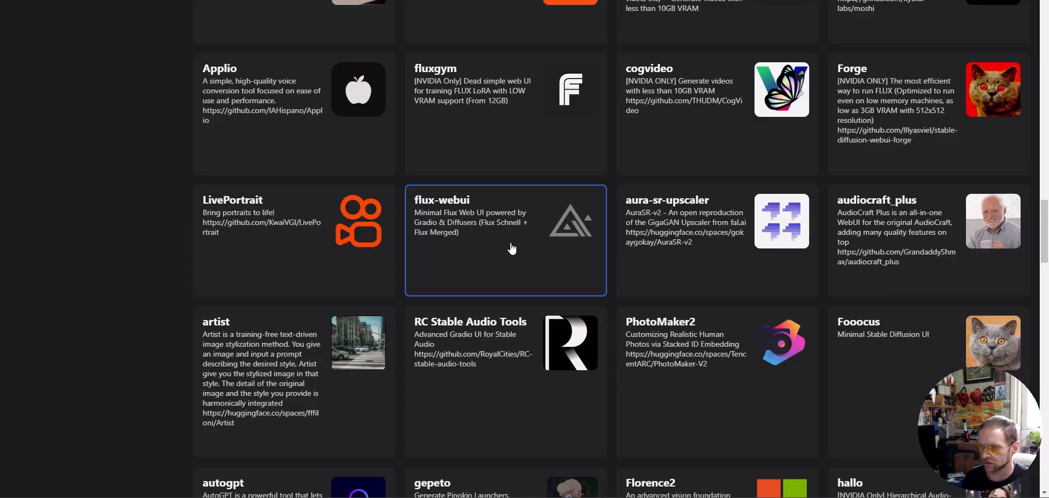
Download flux-webui as flux-webui.git with One-Click Install and start installing it.
left_click(505, 220)
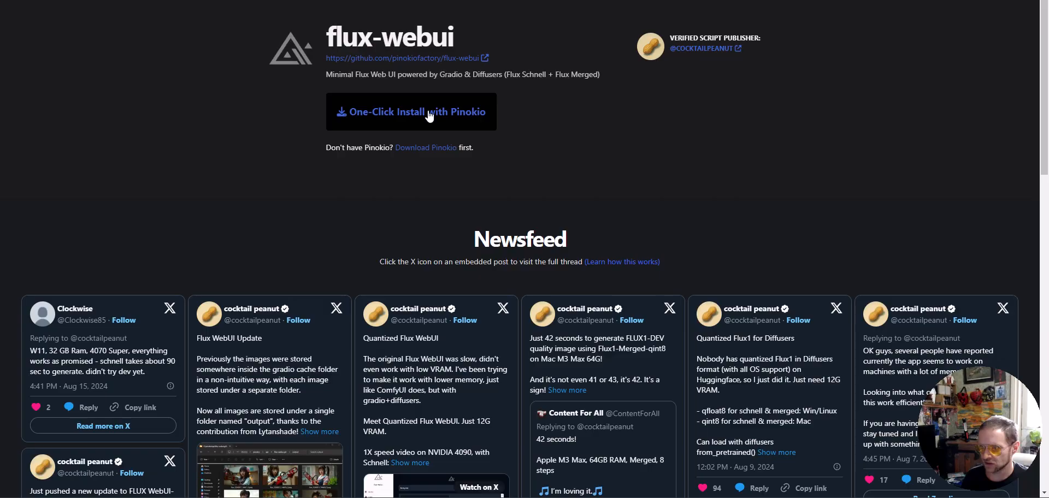
left_click(410, 112)
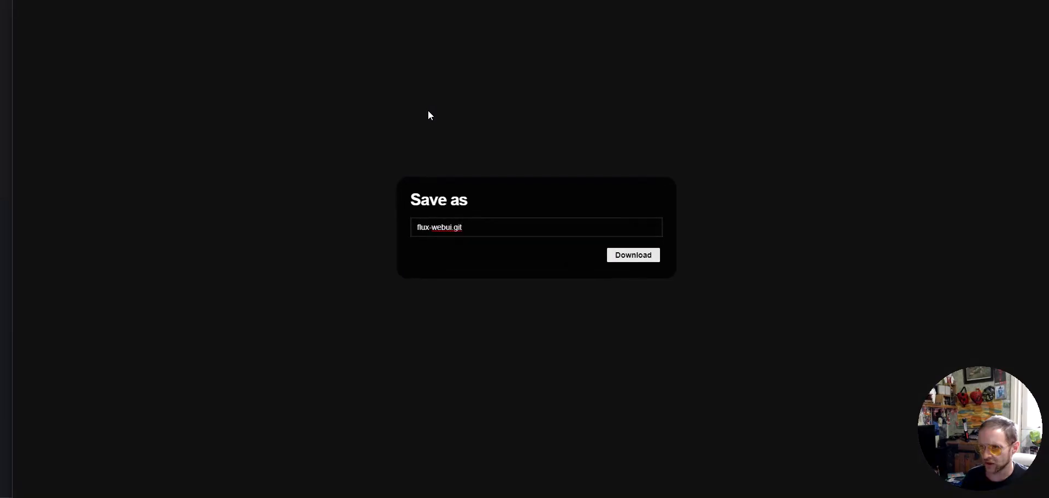
left_click(632, 255)
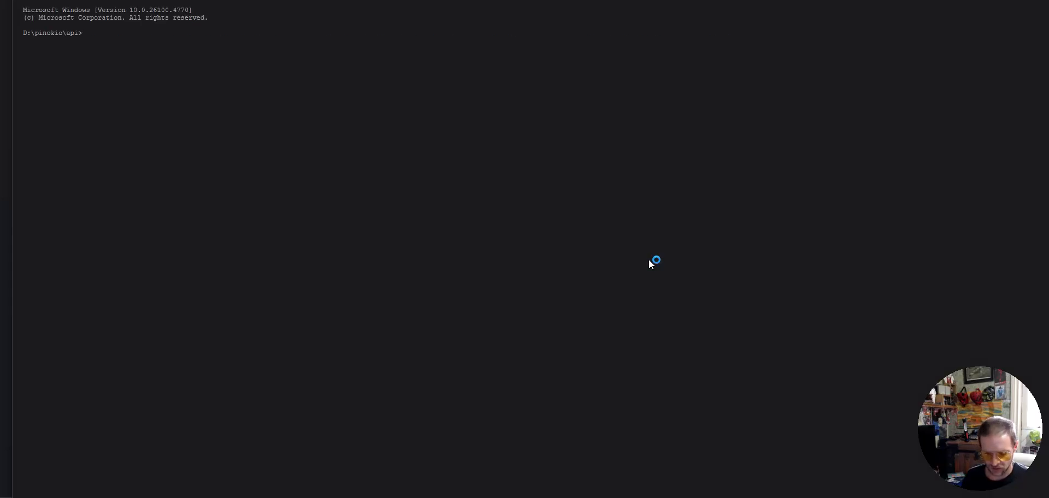
type("conda_hook && conda deactivate && conda deactivate && conda deactivate && conda activate base && git clone https://github.com/pinokiofactory/flux-webui.git flux-webui.git")
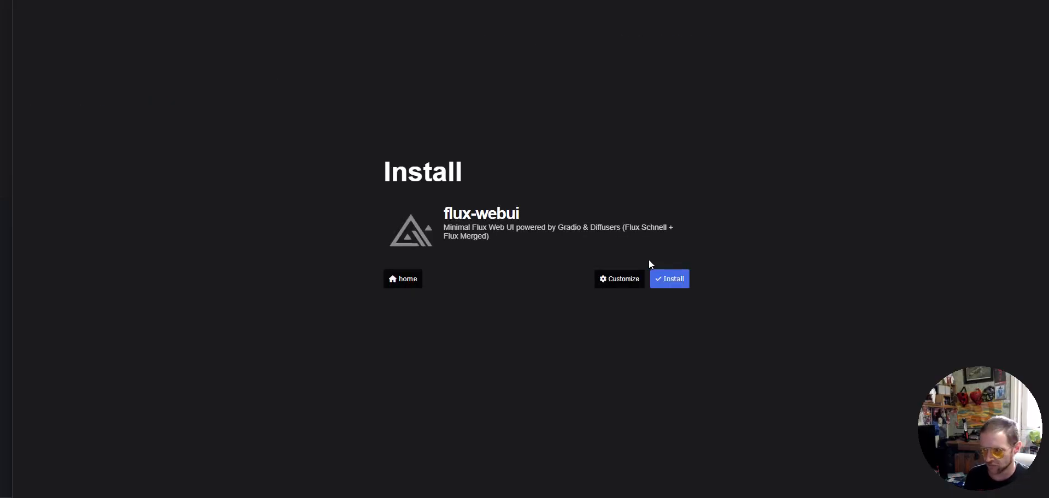
left_click(669, 279)
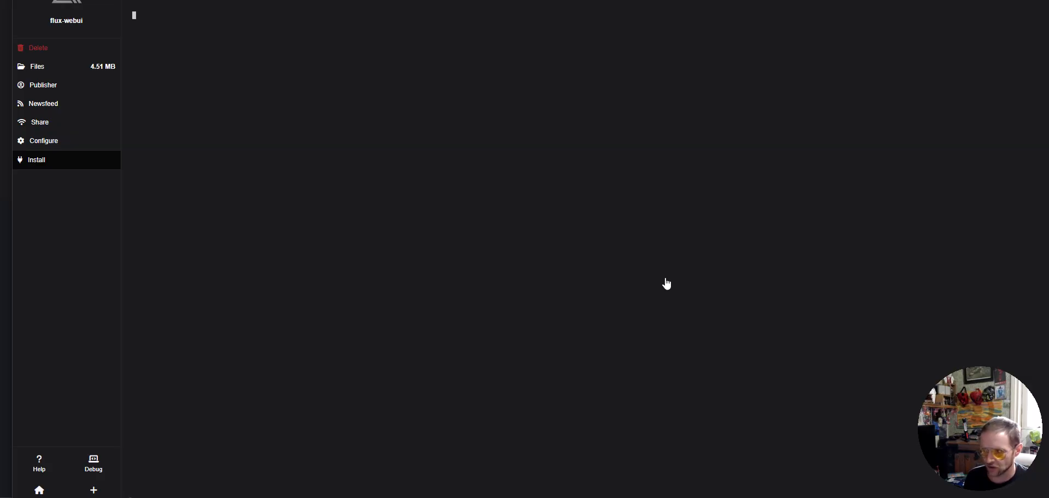
Run the flux-webui install and let the terminal download PyTorch 2.4.0.
left_click(36, 160)
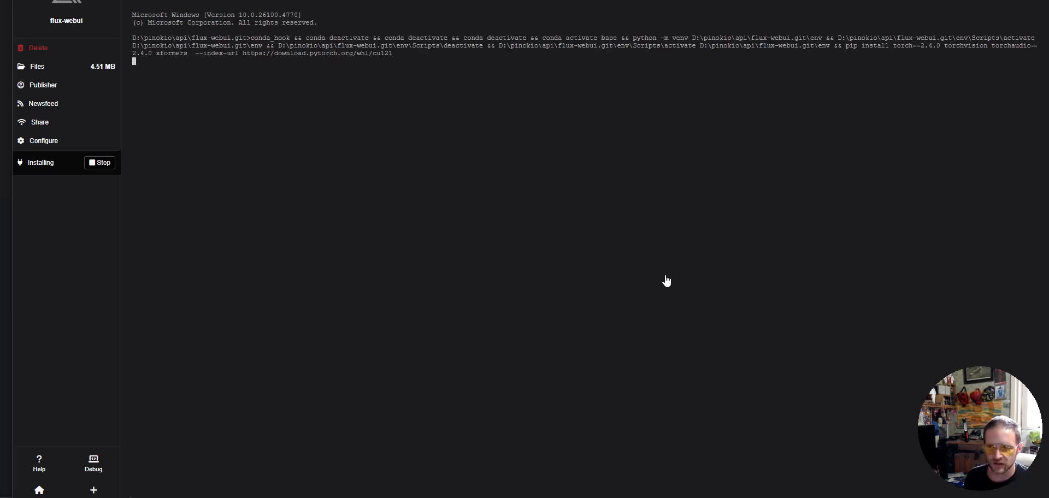
mouse_move(666, 273)
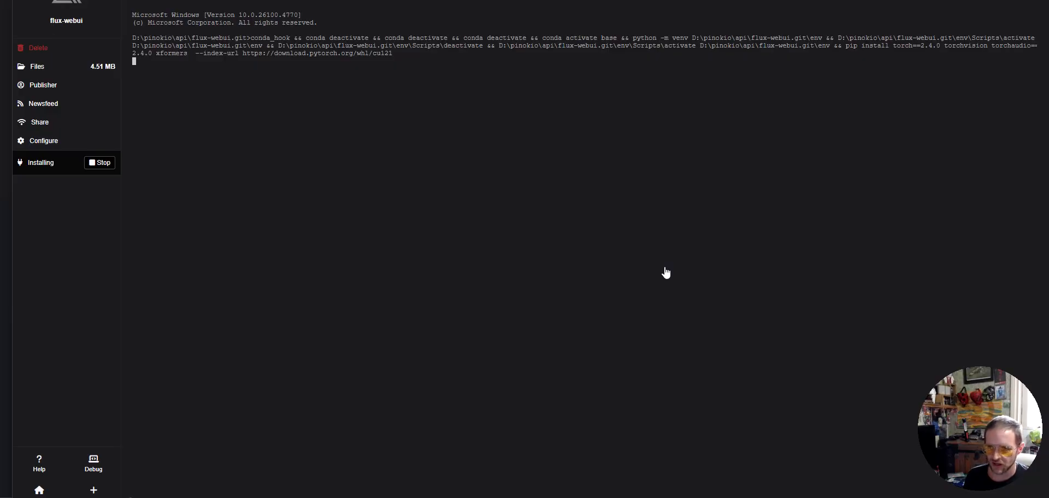
mouse_move(662, 270)
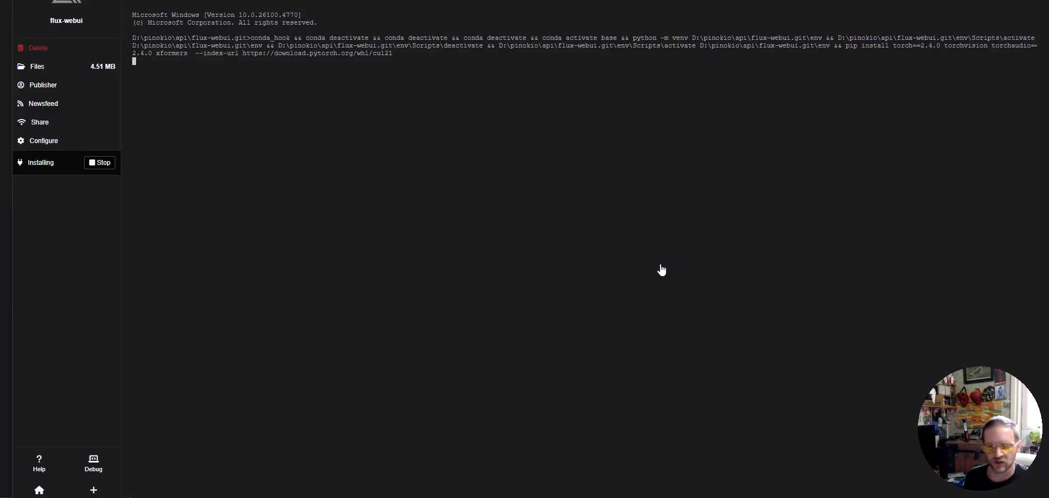
mouse_move(657, 259)
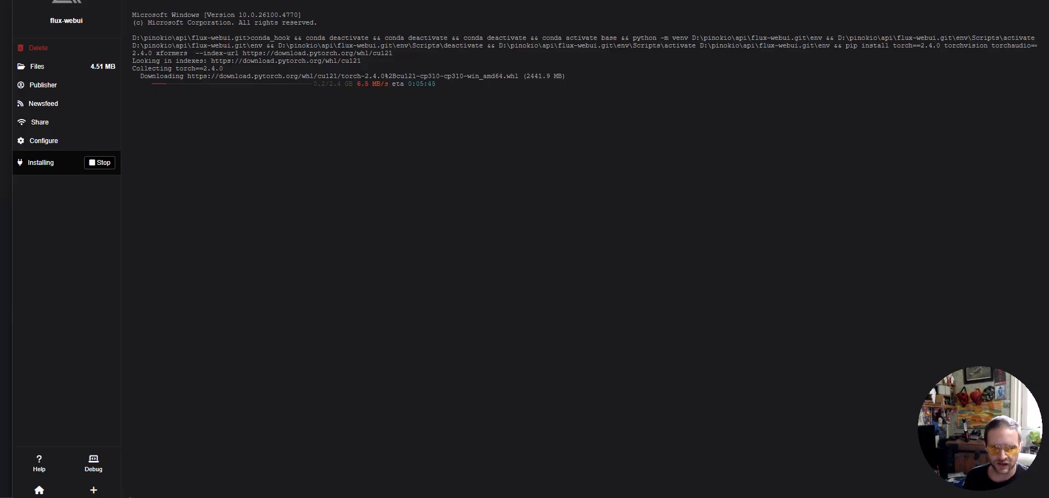
key("alt+Tab")
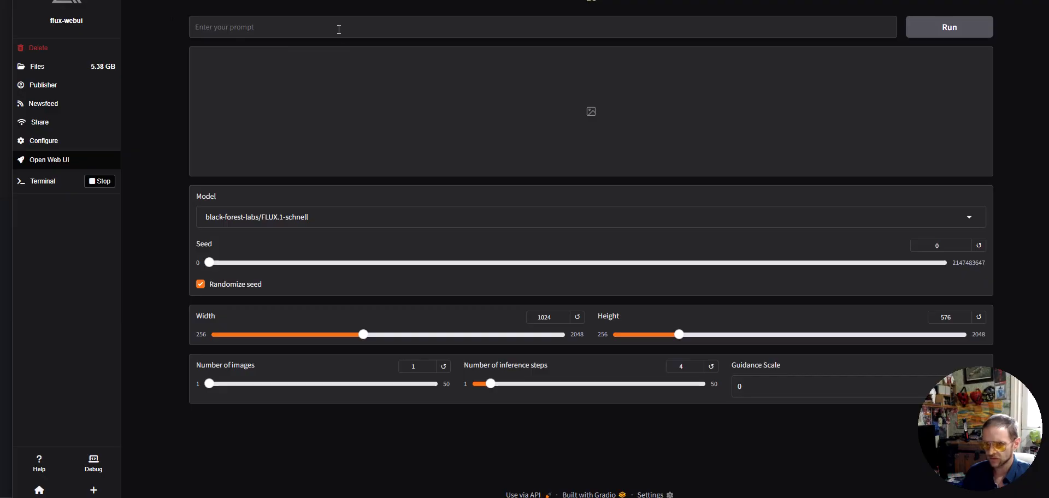
mouse_move(176, 98)
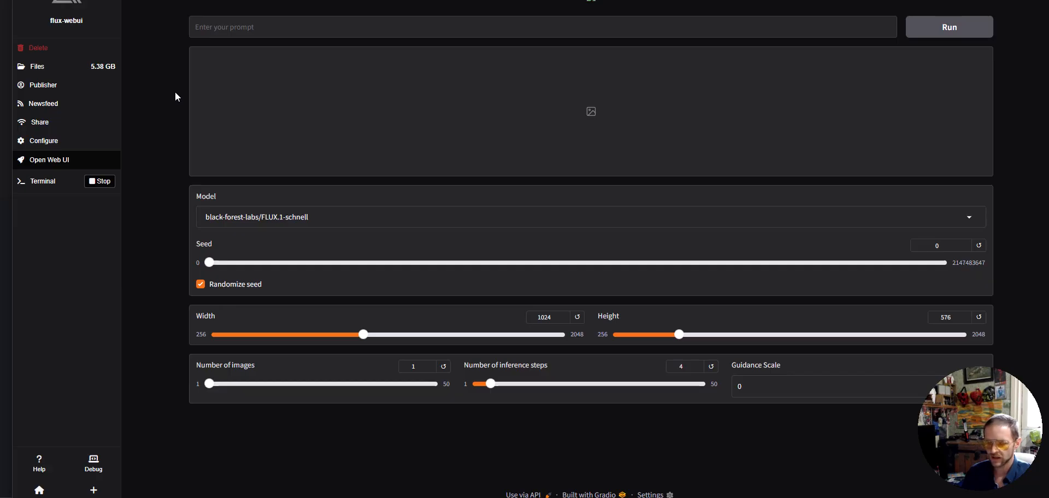
mouse_move(63, 71)
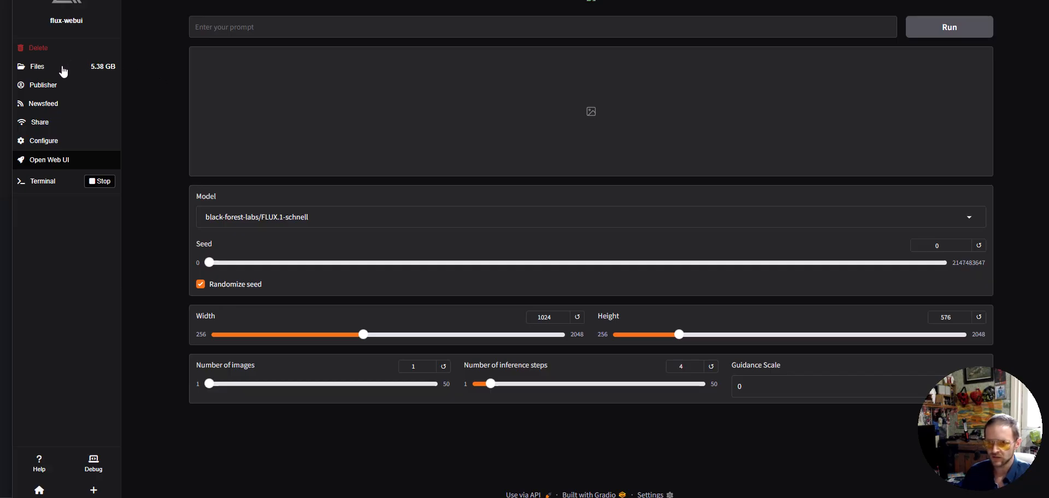
mouse_move(48, 191)
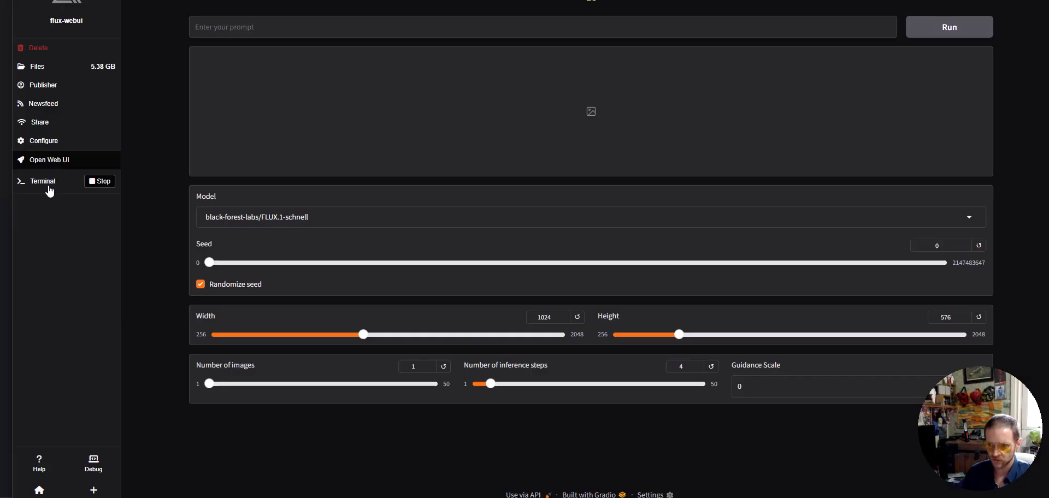
mouse_move(340, 27)
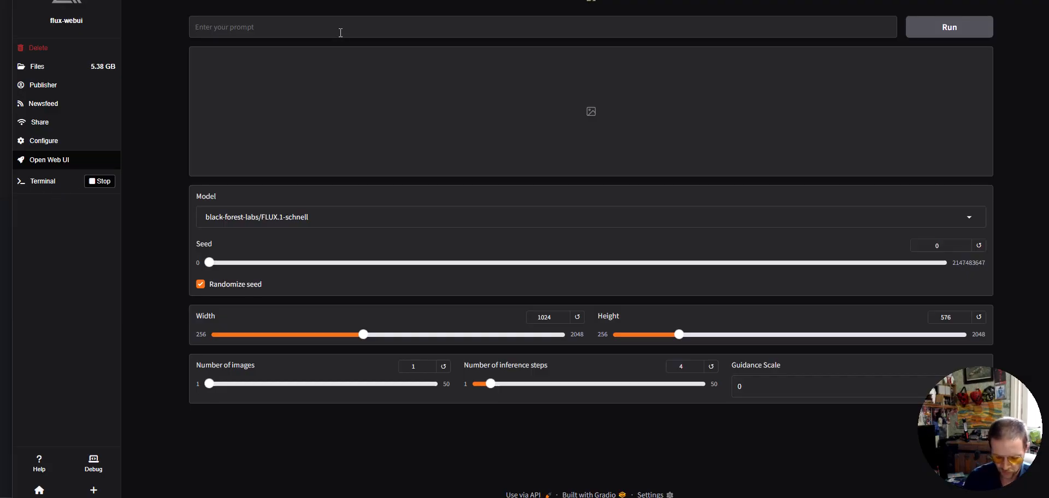
Enter the prompt 'black tabby cat. Long hair.' in the Flux web UI.
type("black ta")
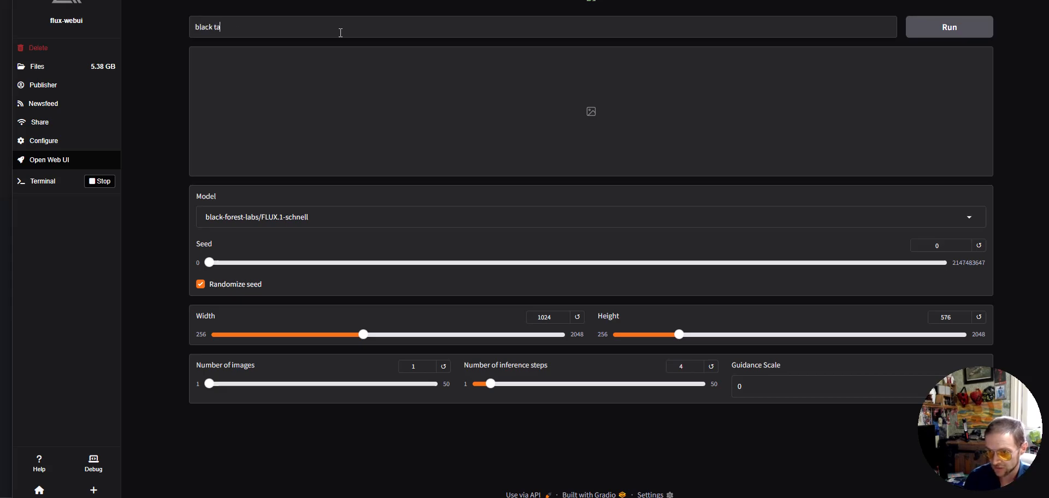
type("bby cat. O")
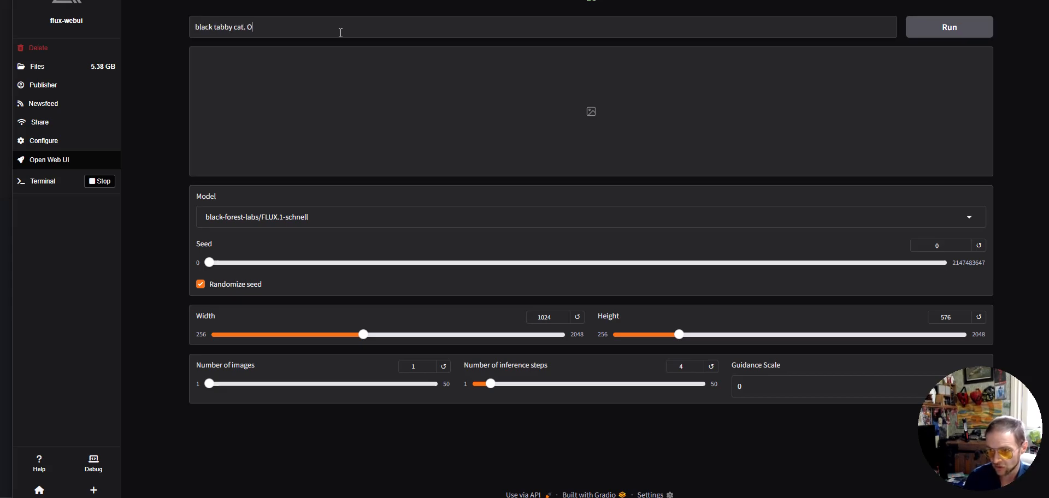
type("Long hair")
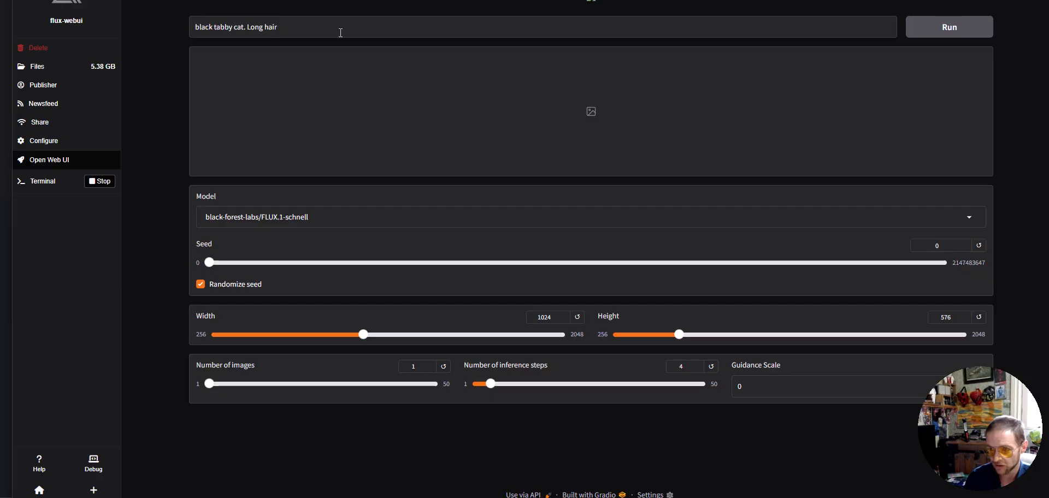
type(".")
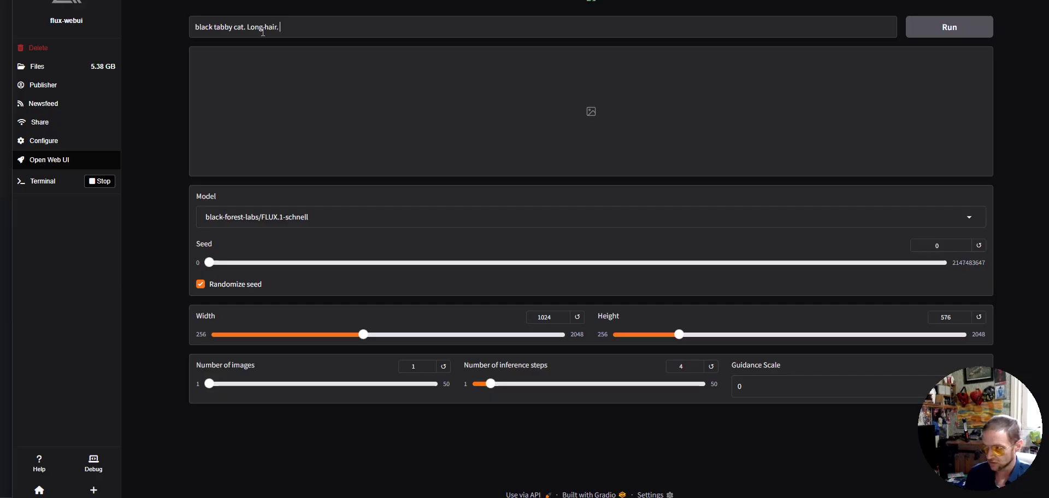
left_click(948, 27)
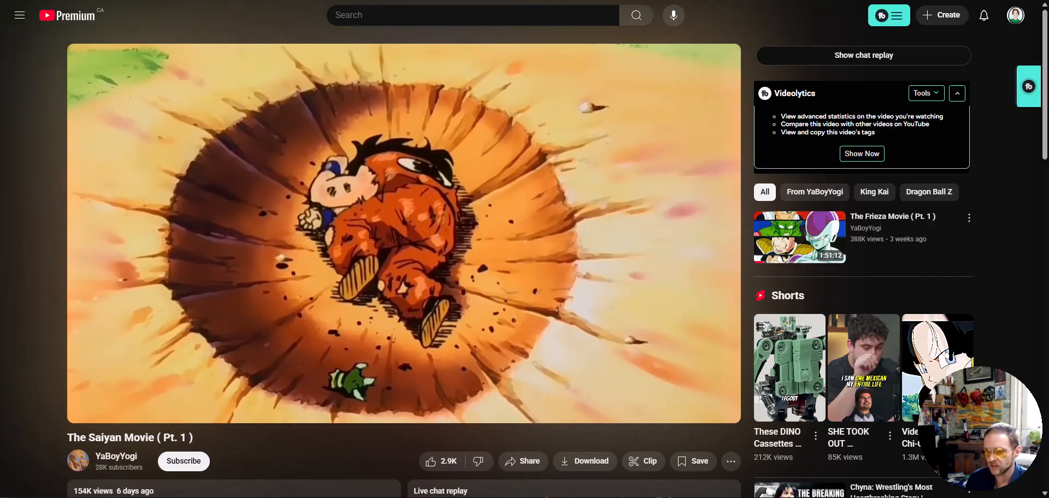
Bring up the YouTube tab with The Saiyan Movie (Pt. 1).
left_click(861, 154)
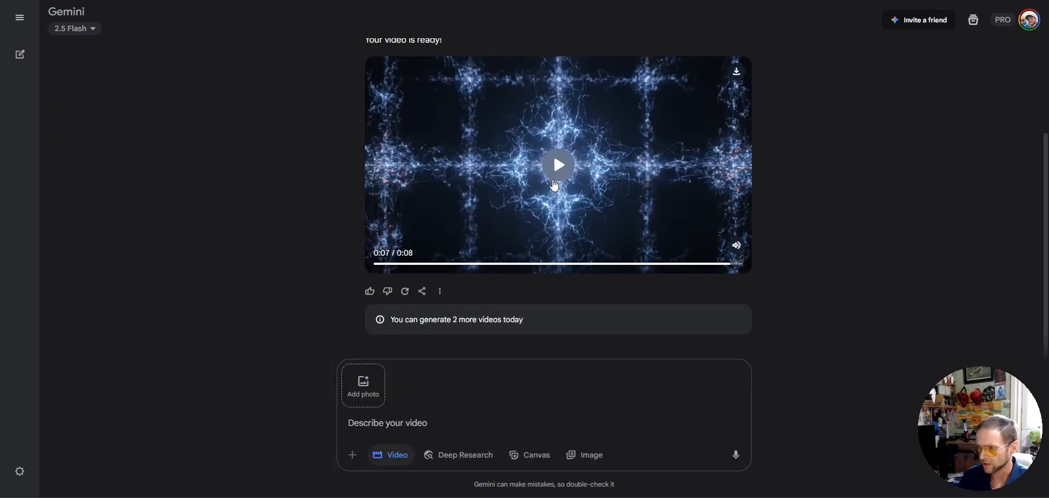
mouse_move(734, 249)
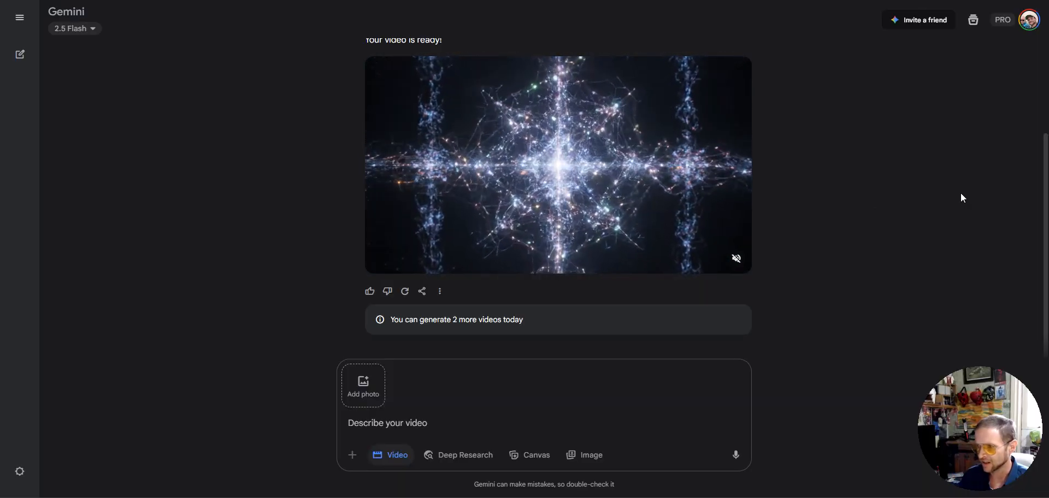
Play the Gemini-generated video of glowing blue light filaments.
left_click(558, 161)
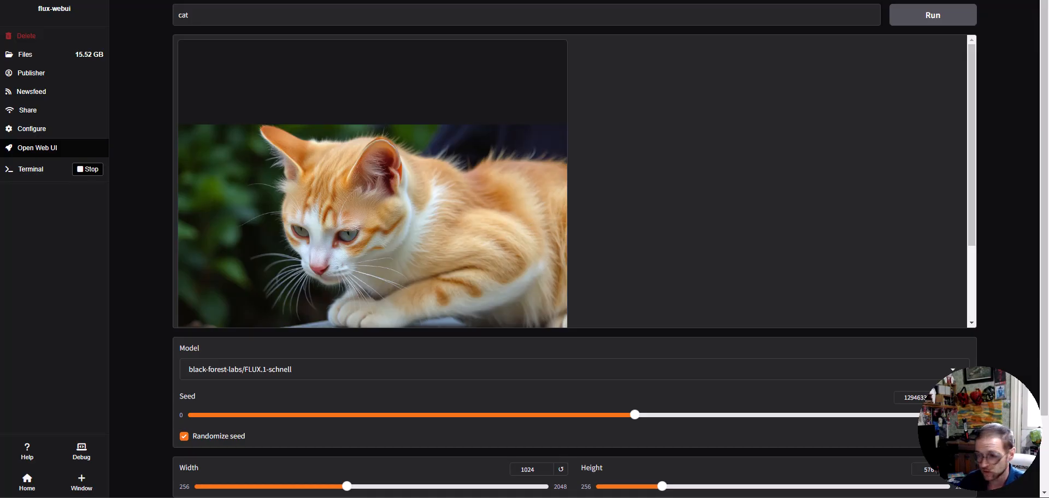
mouse_move(76, 20)
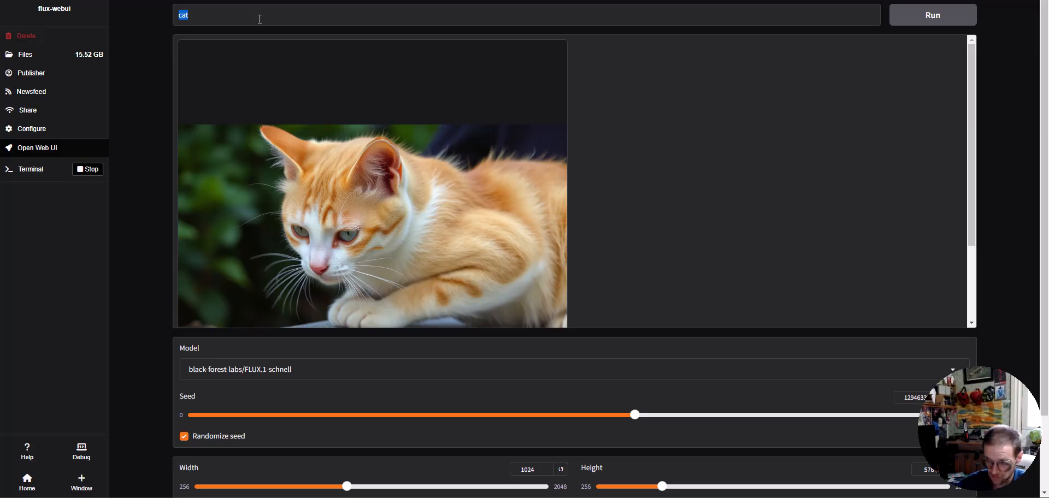
Generate a new image from the prompt 'tabby cat with long hair'.
type("tabby cat")
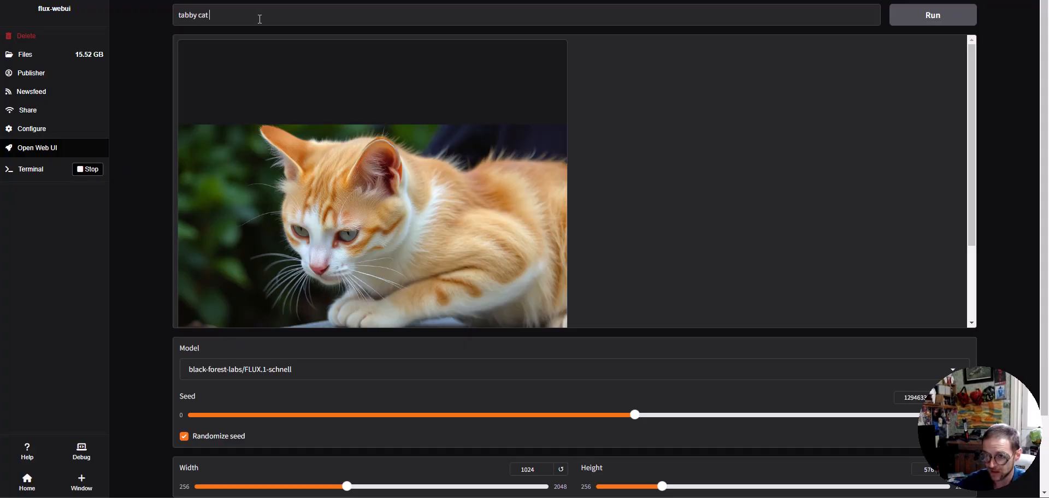
type("with long hair")
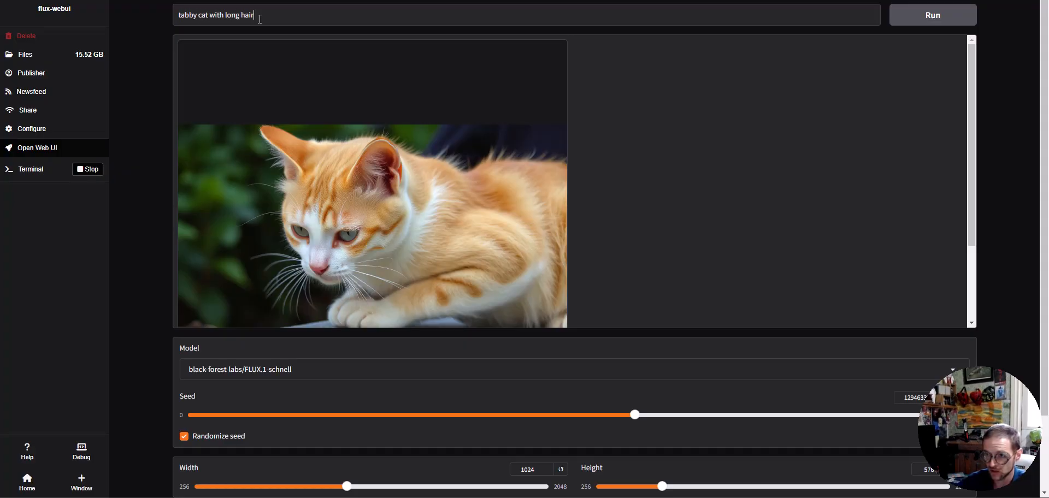
left_click(932, 15)
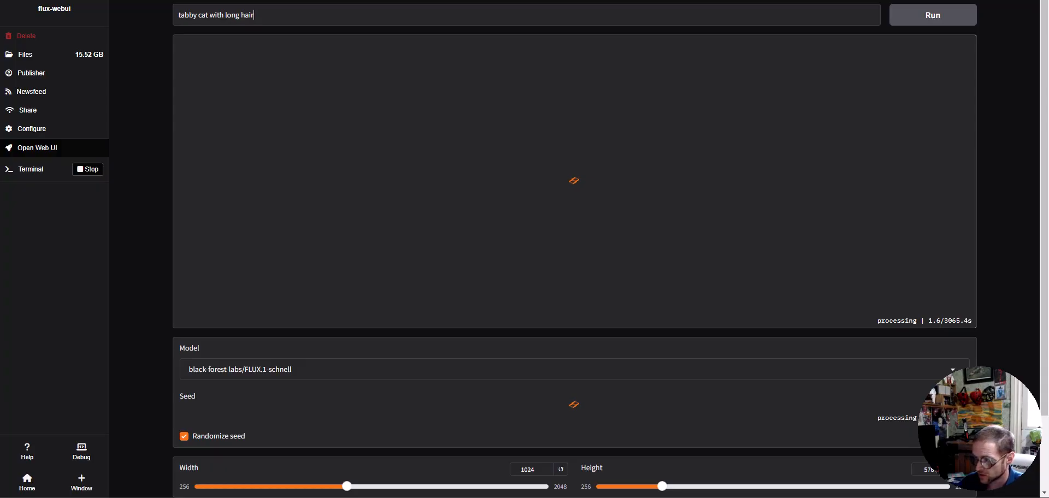
mouse_move(938, 317)
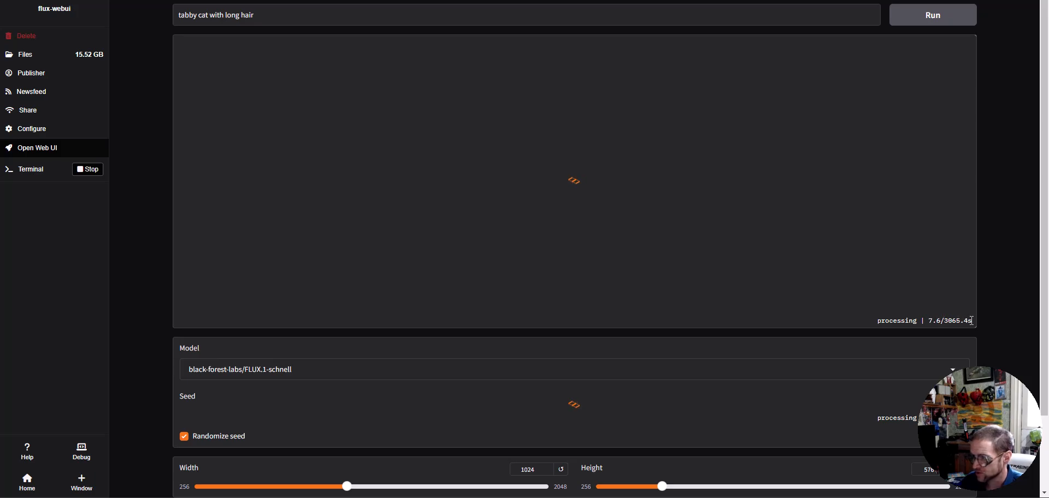
mouse_move(960, 299)
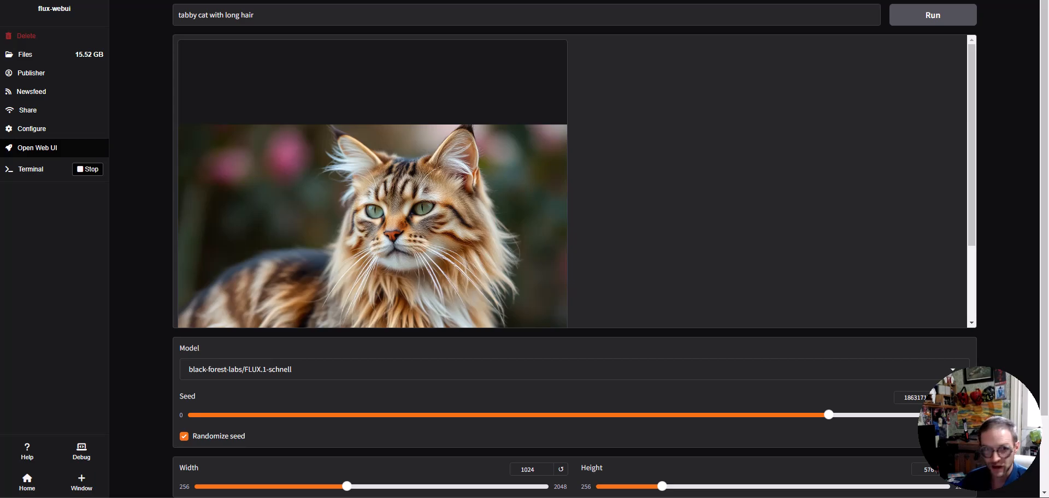
left_click(931, 15)
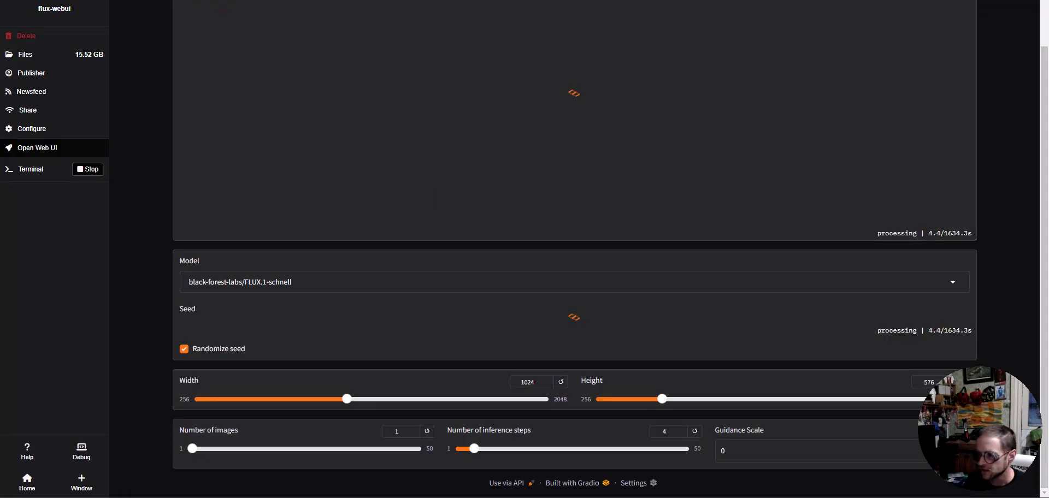
mouse_move(569, 363)
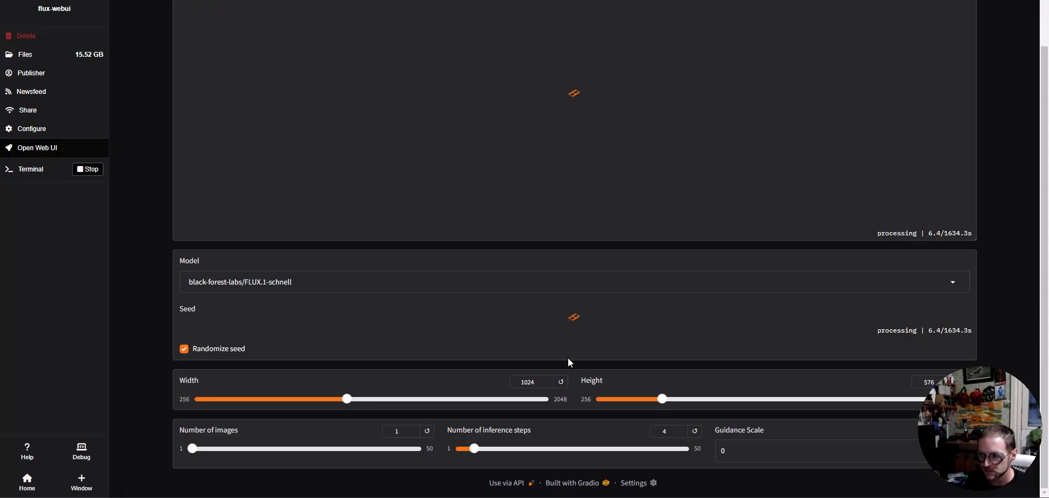
mouse_move(704, 396)
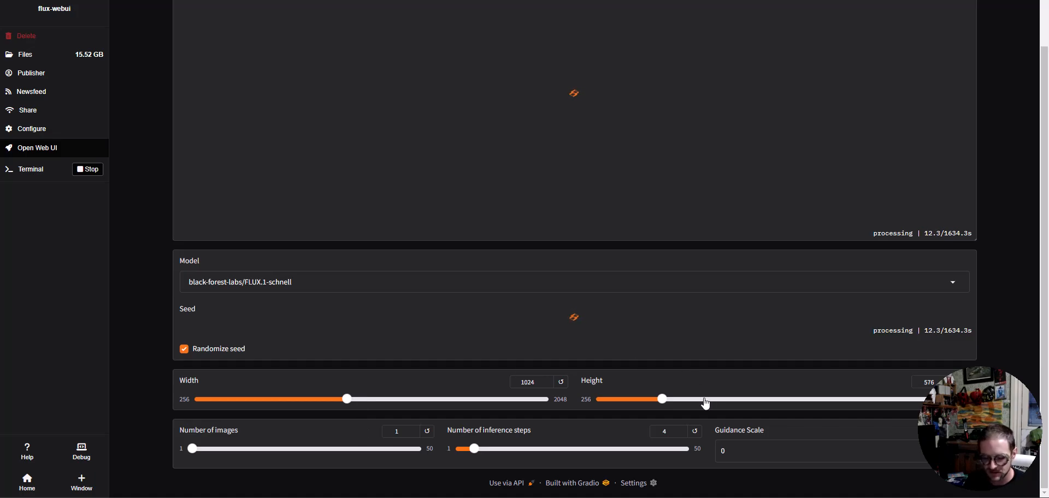
mouse_move(130, 161)
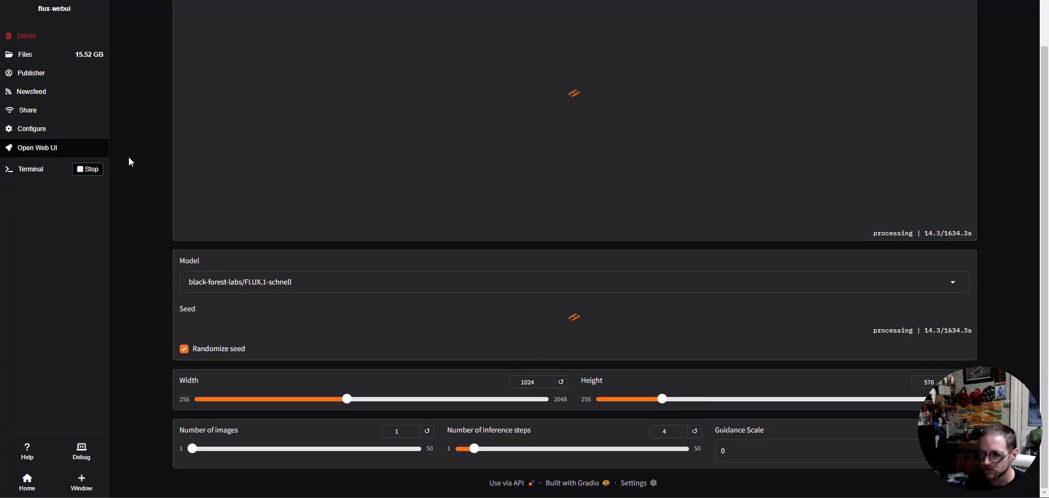
mouse_move(291, 388)
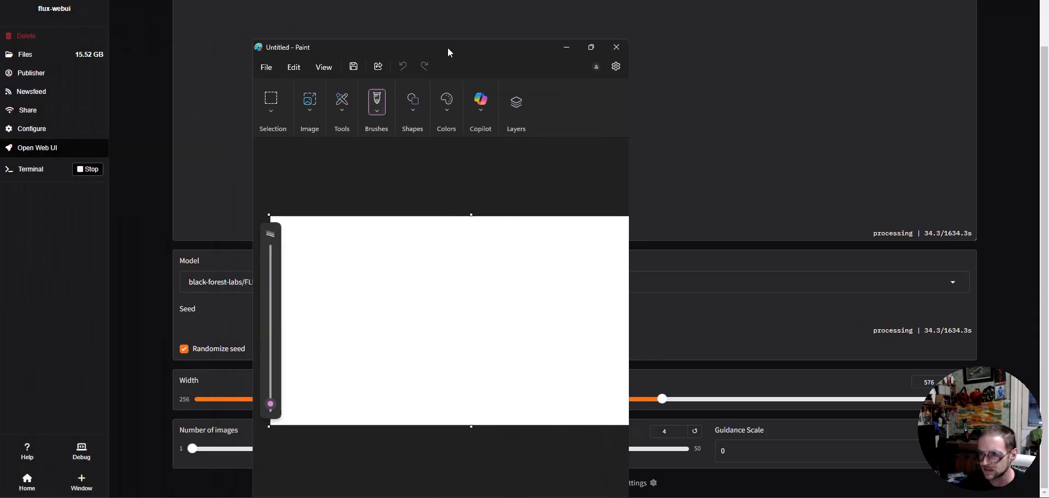
Maximize Paint and draw a wavy ground line and a small tree.
left_click(591, 47)
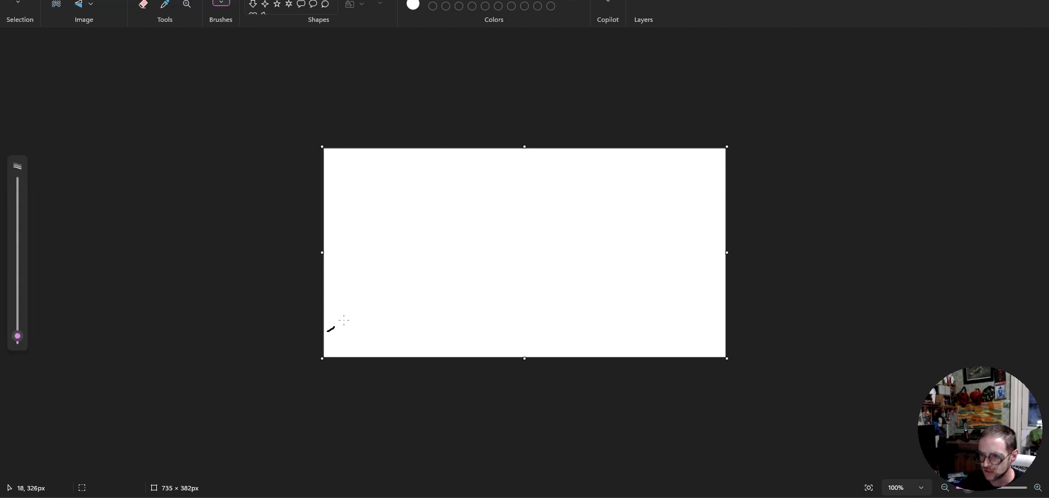
left_click_drag(328, 328, 699, 323)
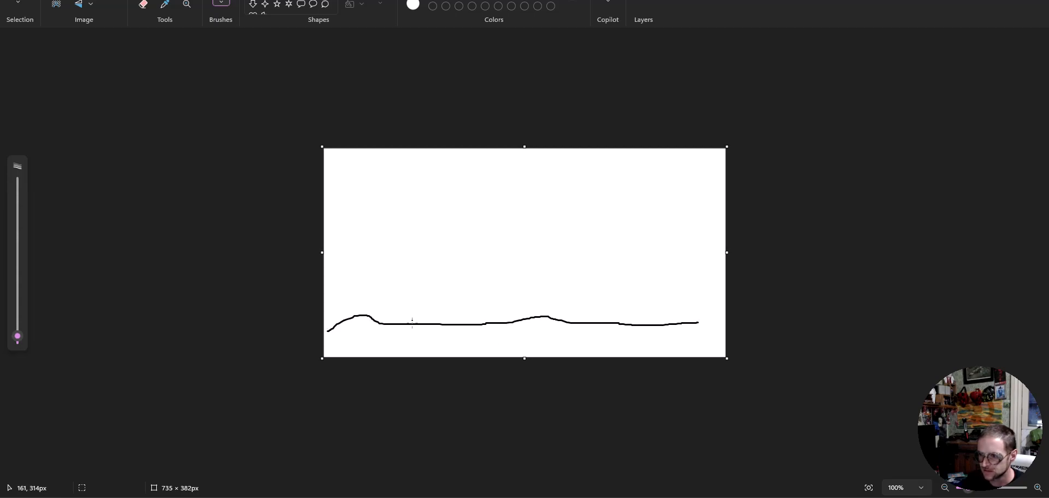
left_click_drag(409, 325, 401, 257)
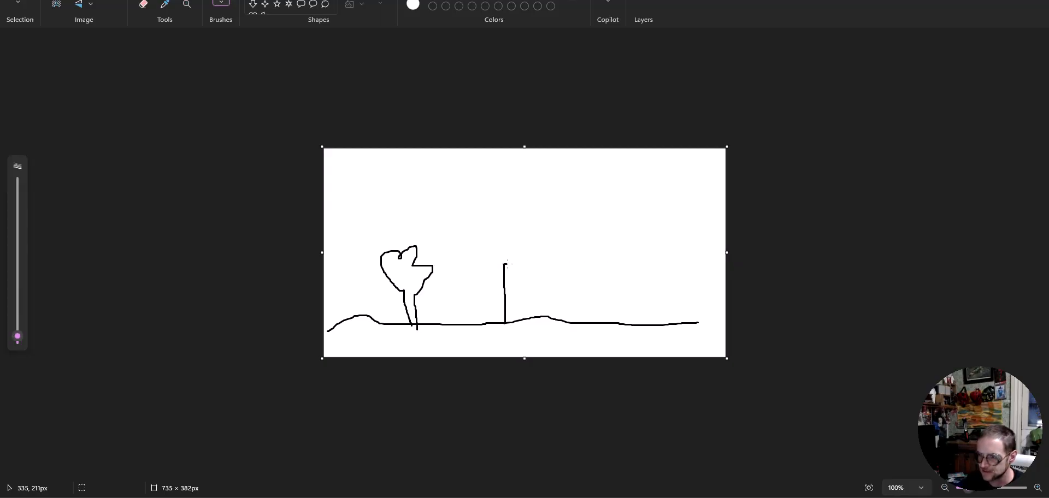
Draw a castle with battlements, right wall and arched doorway, plus a cloud.
left_click_drag(505, 263, 515, 275)
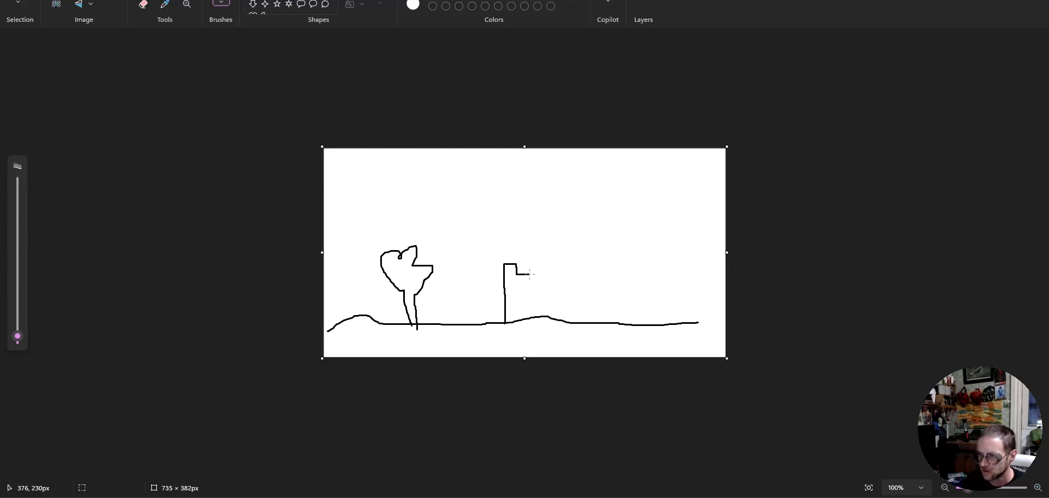
left_click_drag(512, 271, 542, 271)
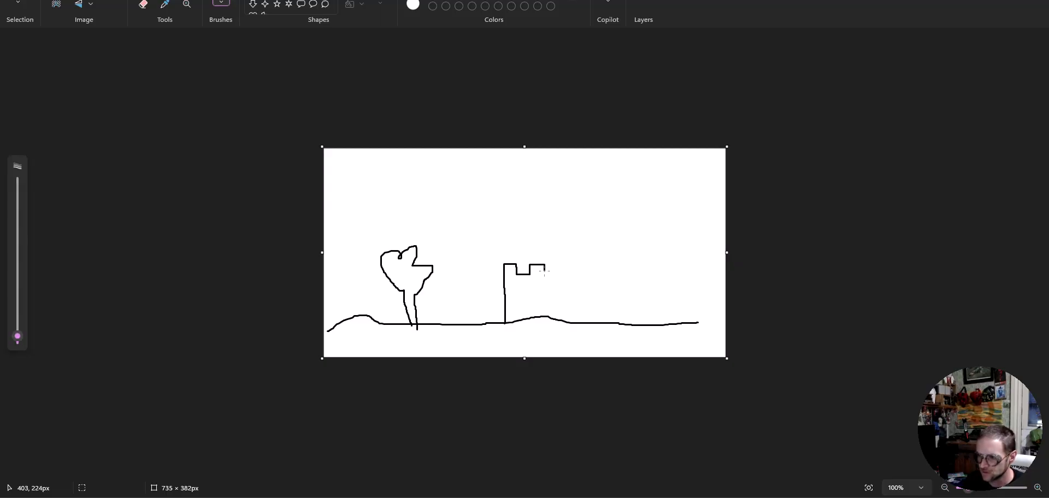
left_click_drag(542, 266, 555, 261)
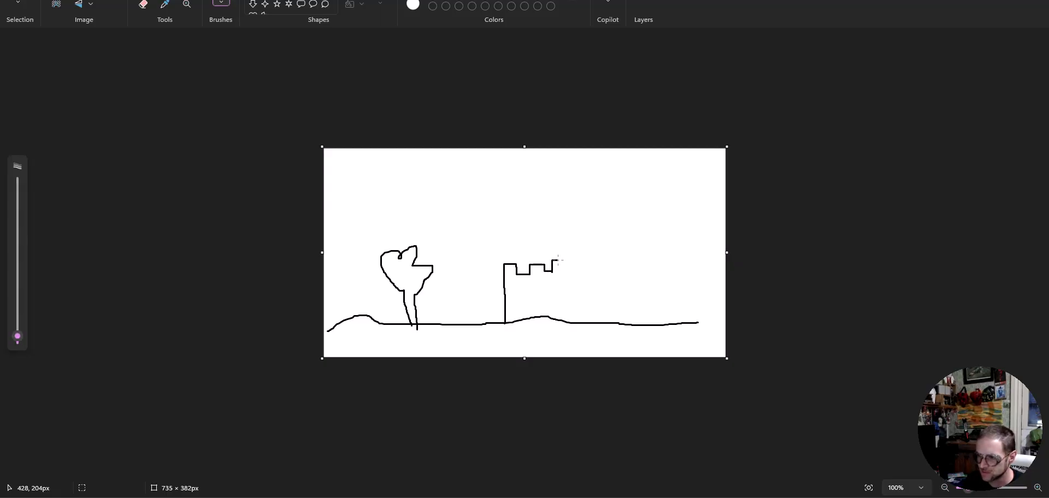
left_click_drag(548, 266, 582, 267)
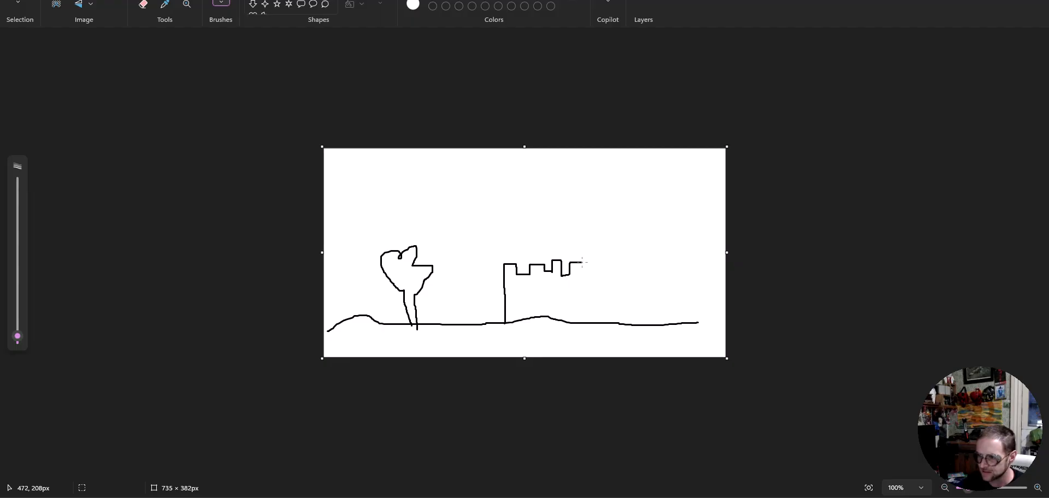
left_click_drag(583, 264, 583, 321)
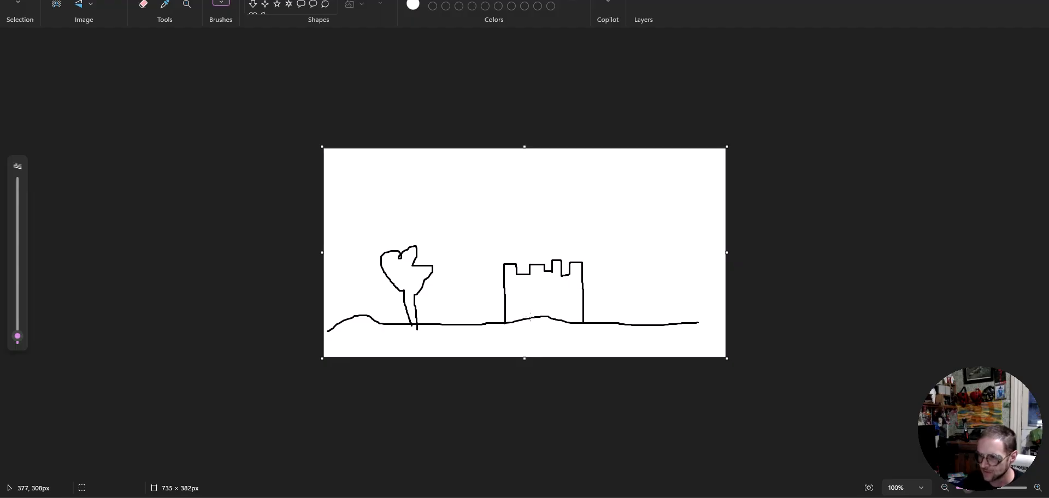
left_click_drag(536, 314, 546, 294)
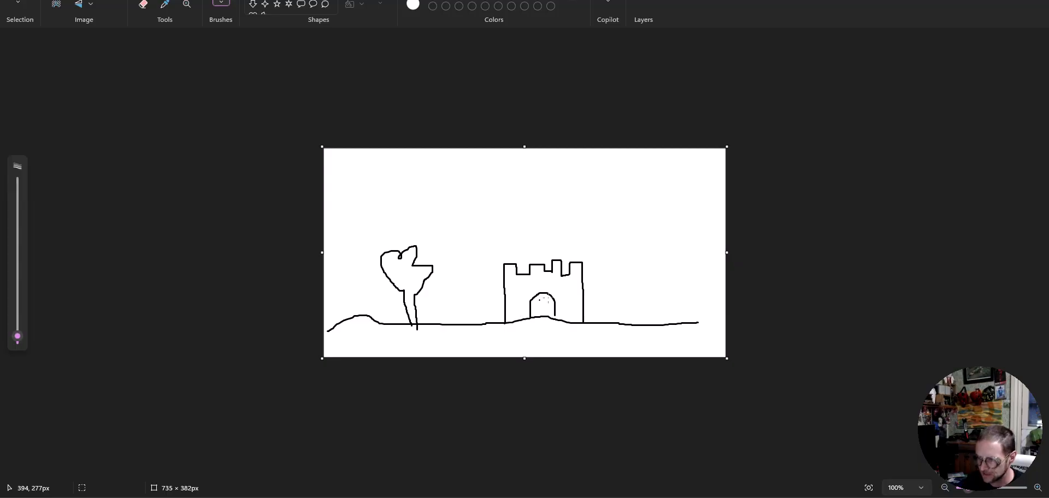
left_click_drag(585, 210, 650, 197)
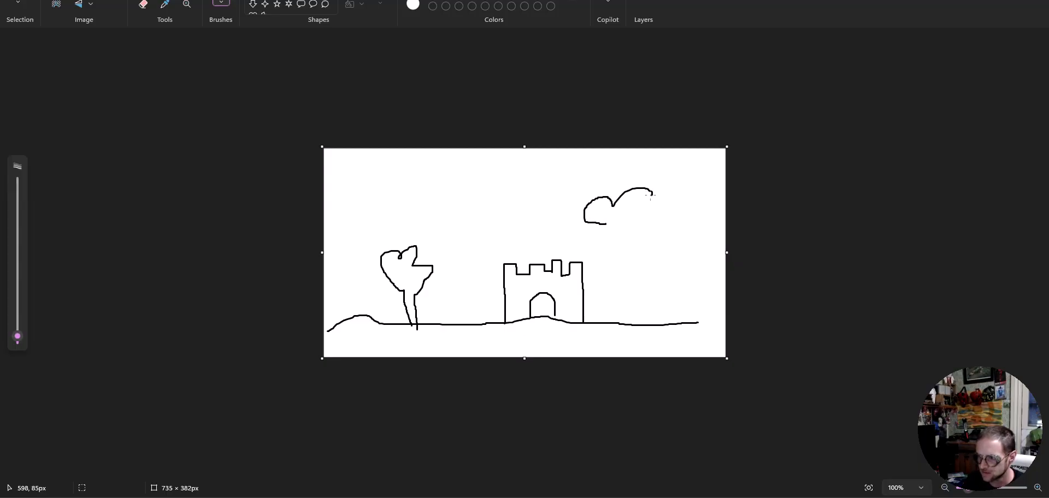
left_click_drag(655, 194, 602, 248)
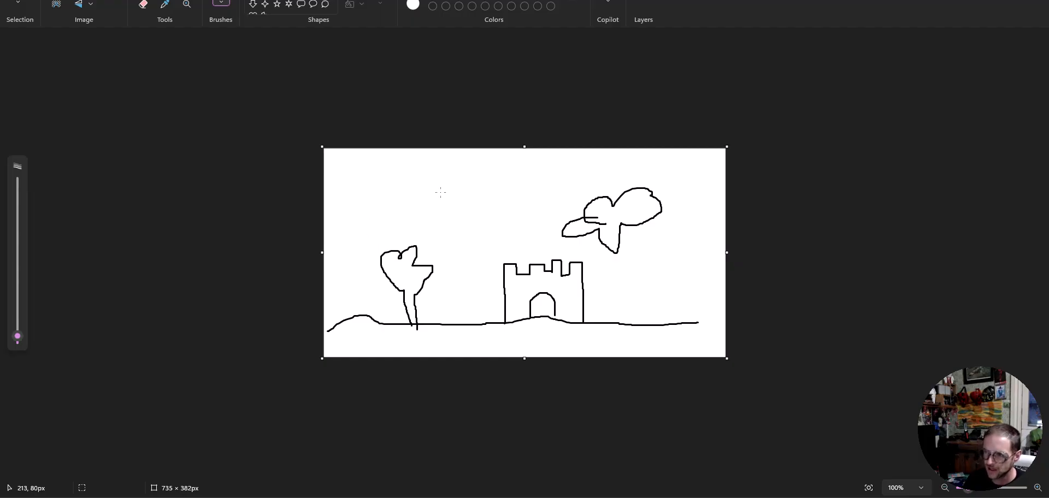
mouse_move(440, 219)
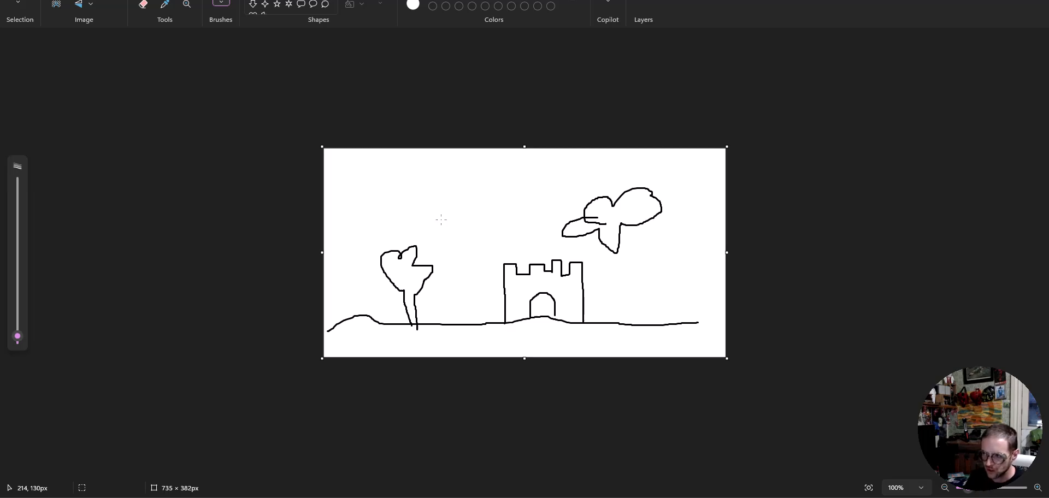
mouse_move(440, 221)
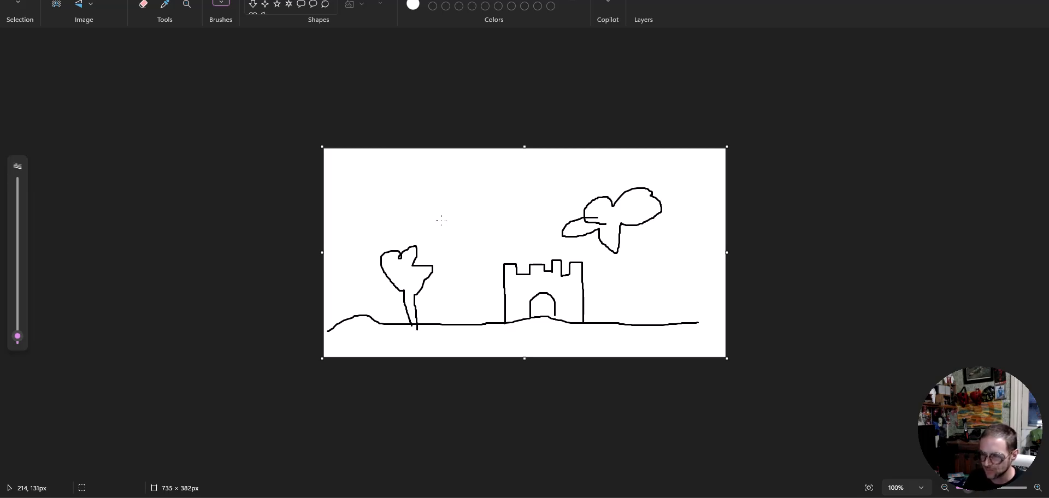
mouse_move(488, 276)
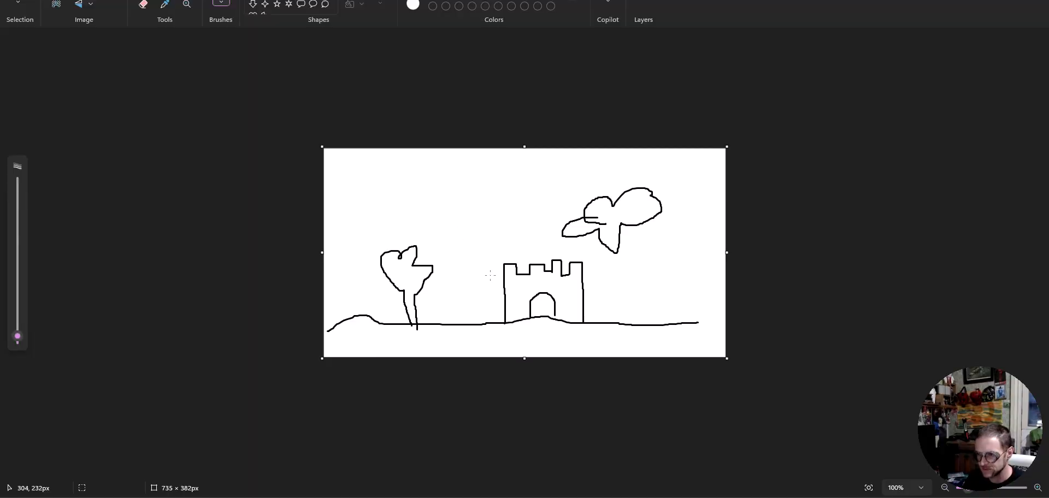
mouse_move(627, 212)
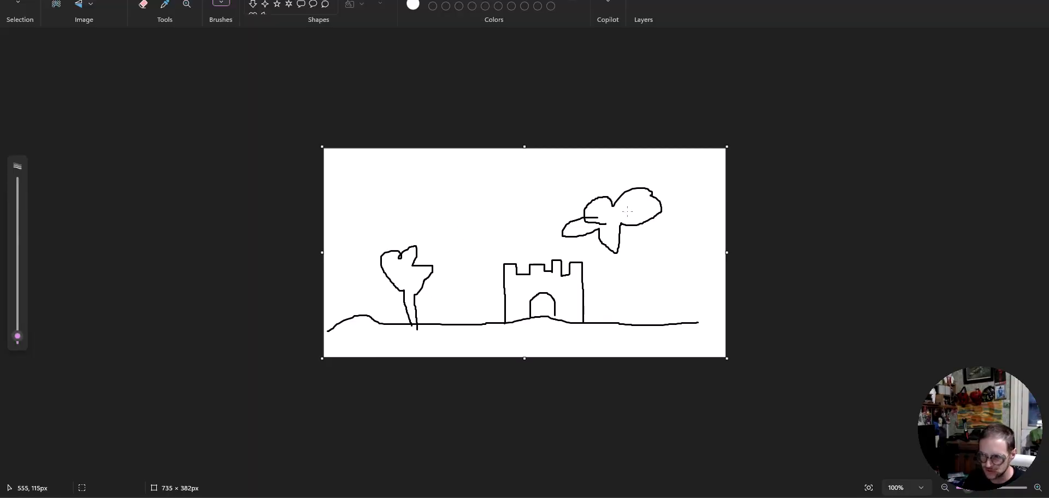
mouse_move(629, 220)
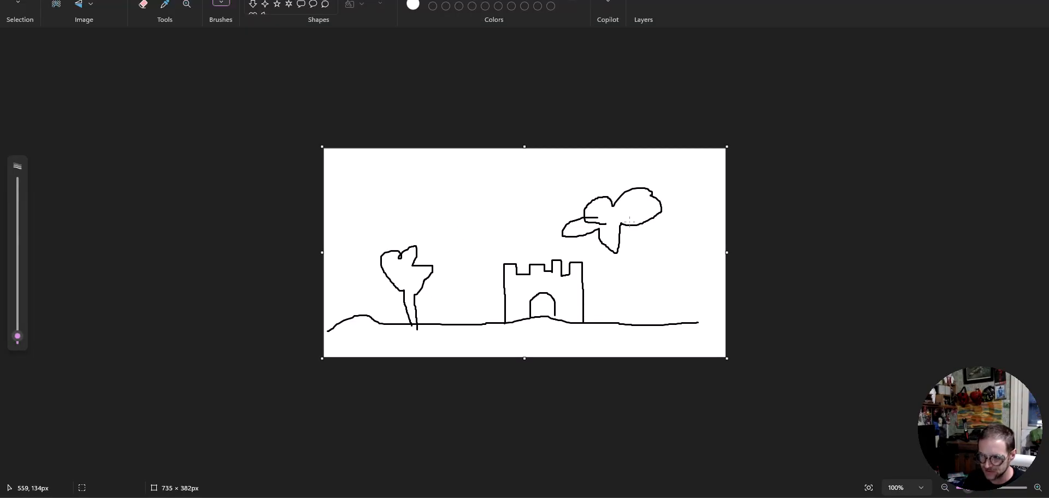
mouse_move(628, 214)
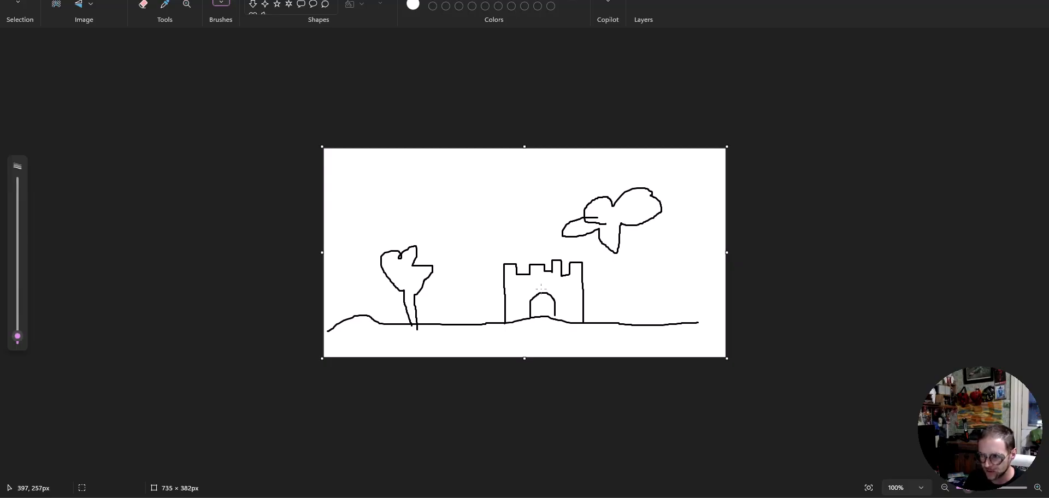
mouse_move(412, 278)
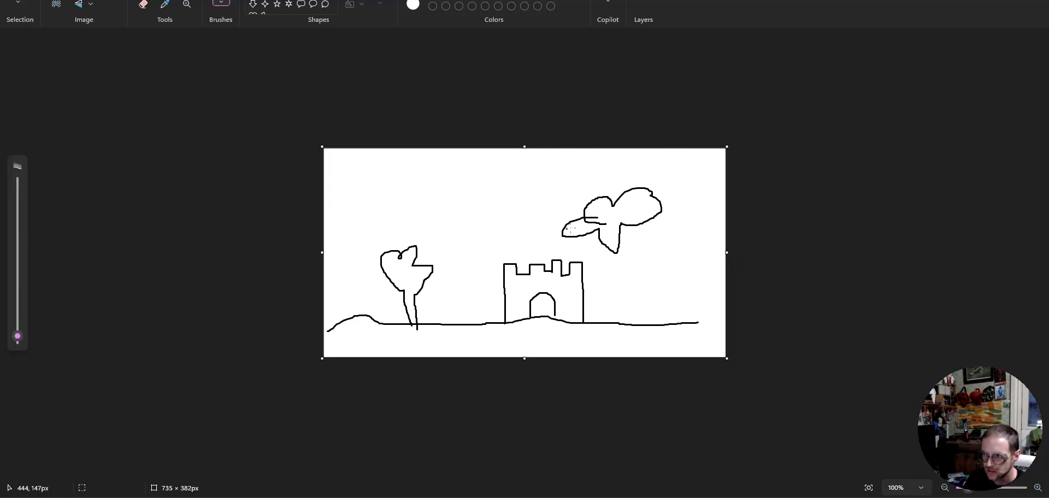
mouse_move(689, 143)
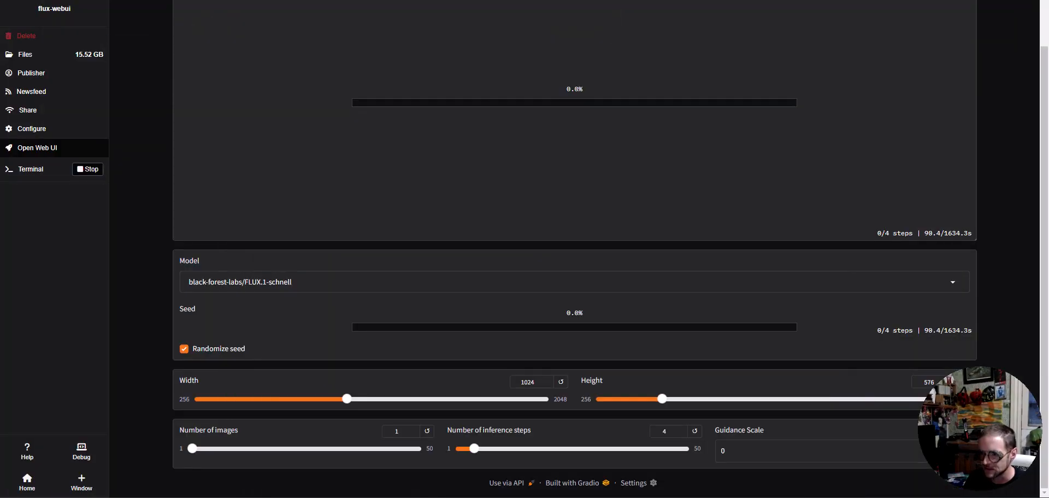
mouse_move(416, 317)
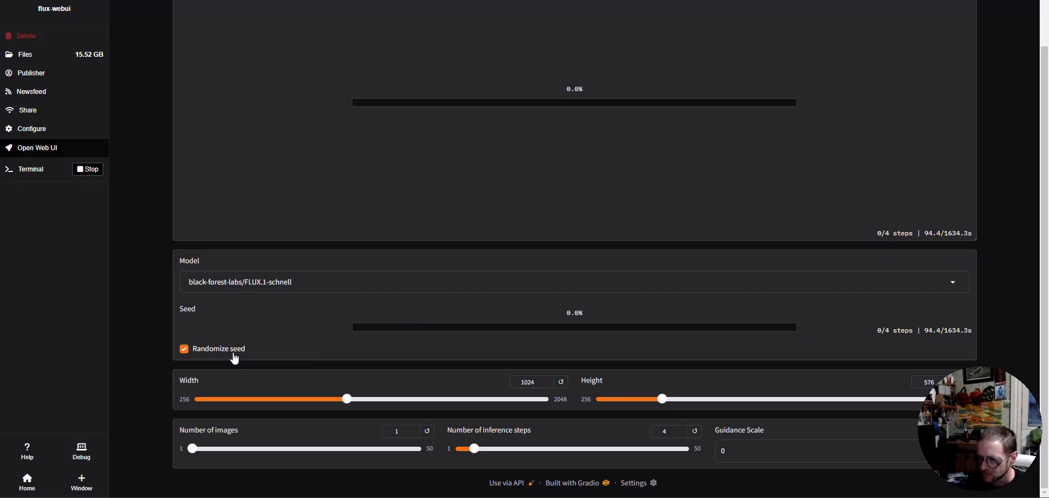
mouse_move(489, 328)
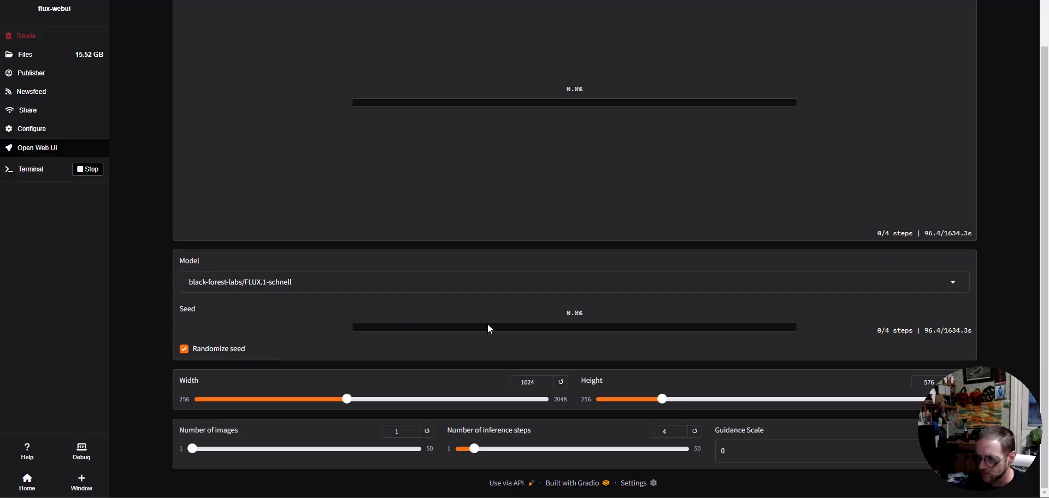
mouse_move(495, 334)
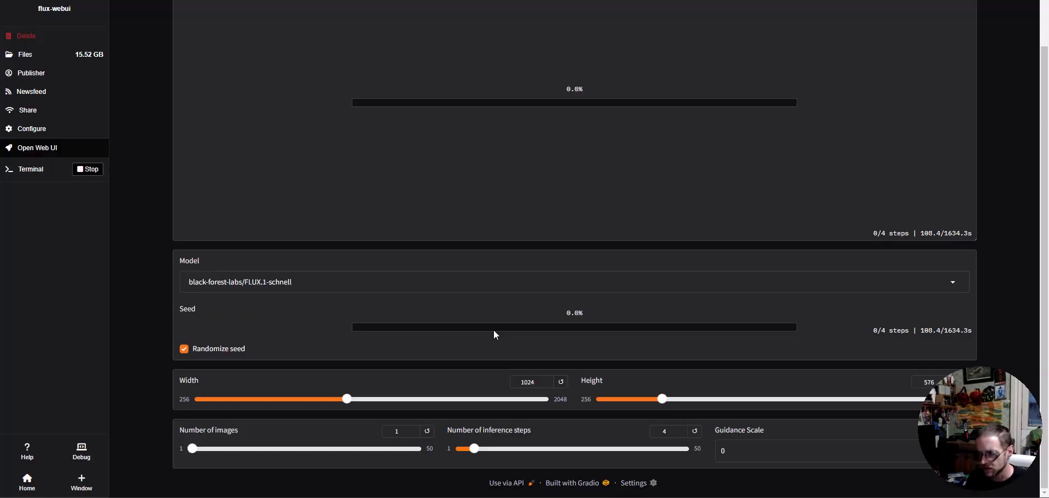
mouse_move(421, 197)
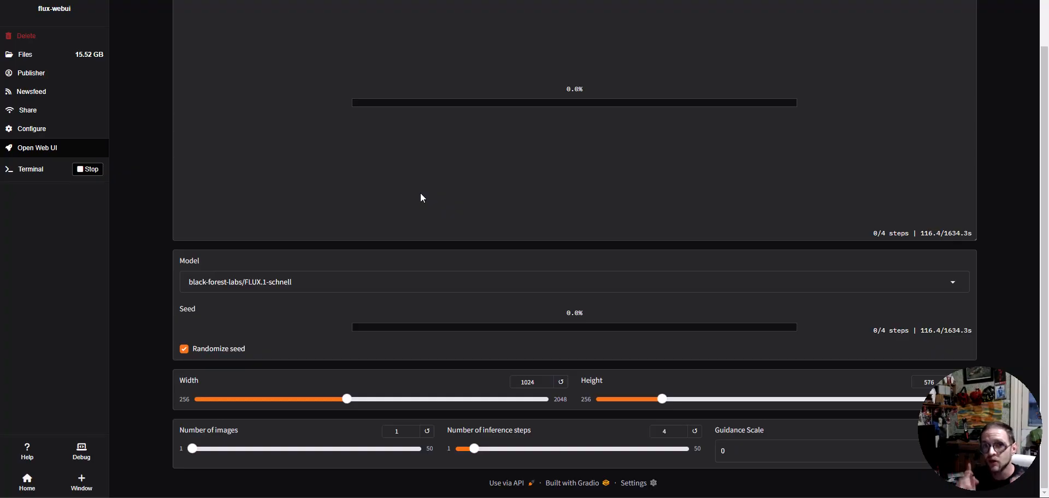
mouse_move(370, 129)
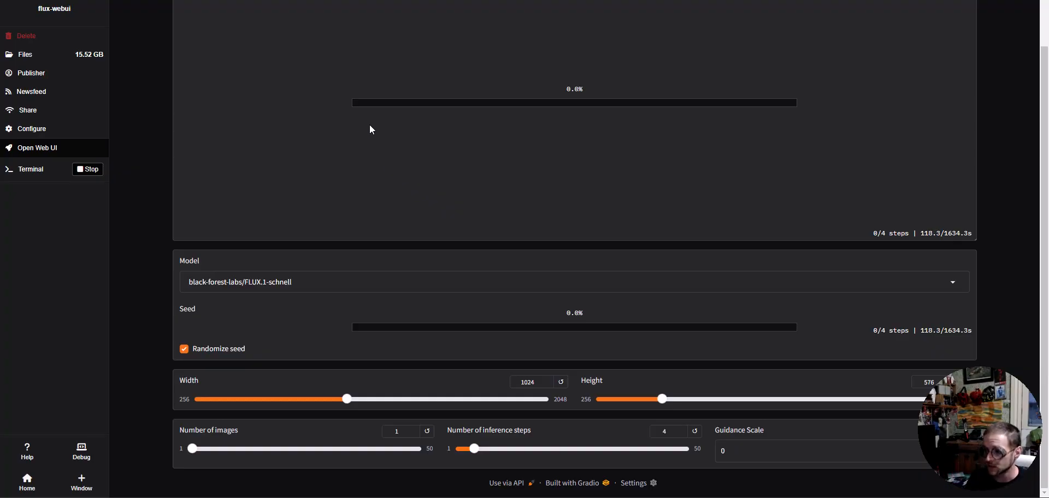
mouse_move(393, 169)
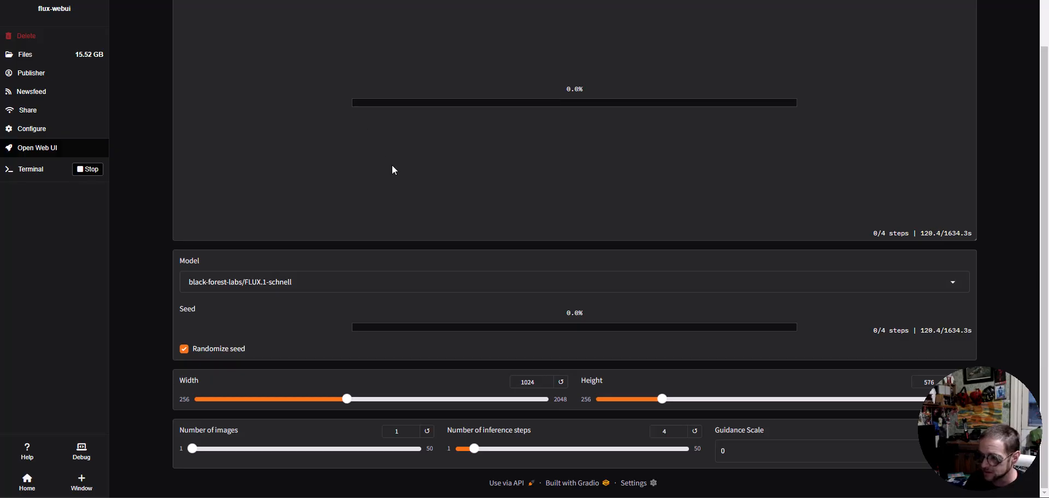
Scroll through flux-webui's FLUX.1-schnell model, seed, size and 4-step settings.
scroll("up", 3)
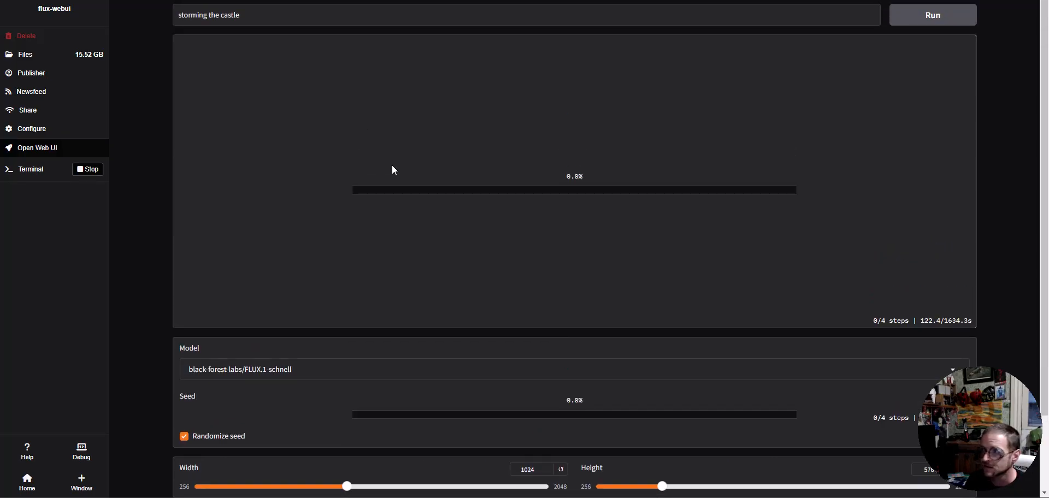
scroll("down", 3)
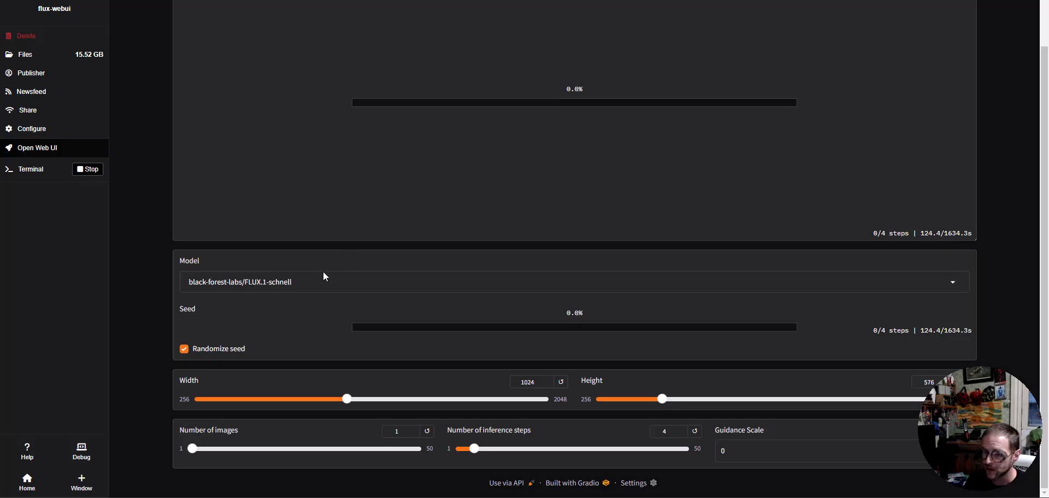
mouse_move(977, 284)
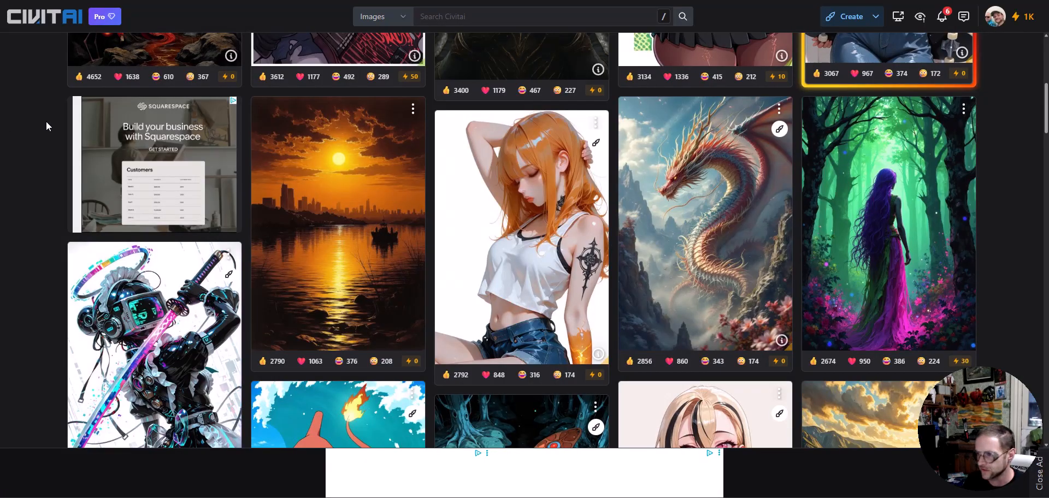
mouse_move(984, 141)
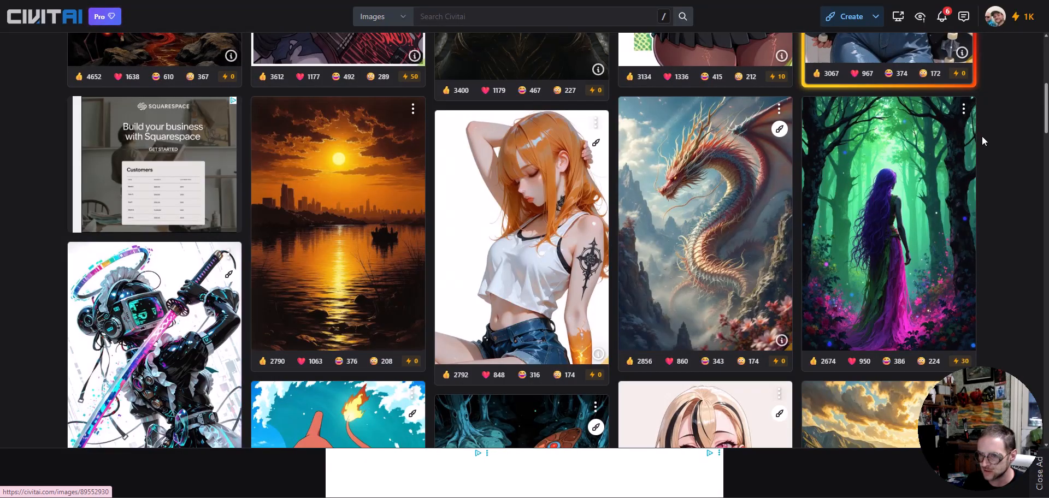
Scroll through Civitai's Images feed sorted by most reactions.
scroll("down", 3)
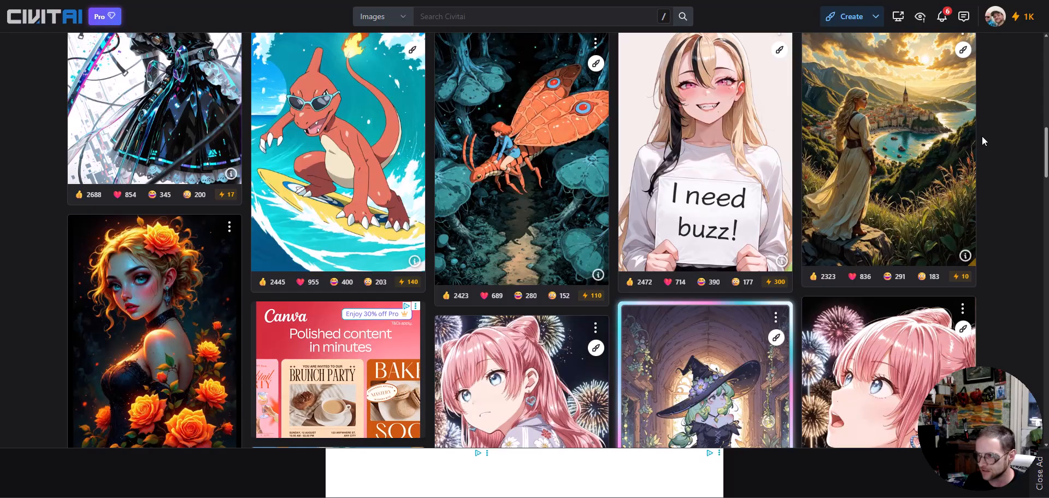
scroll("down", 3)
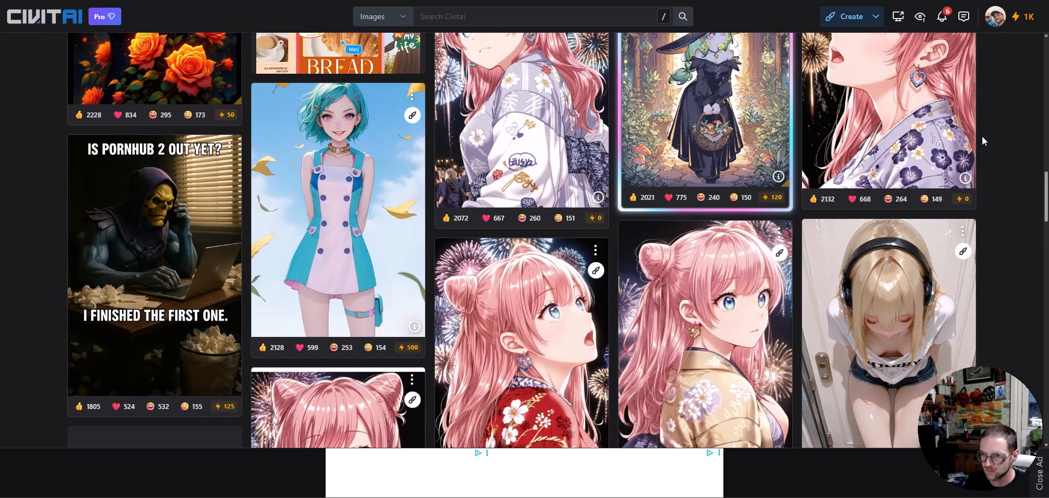
scroll("down", 3)
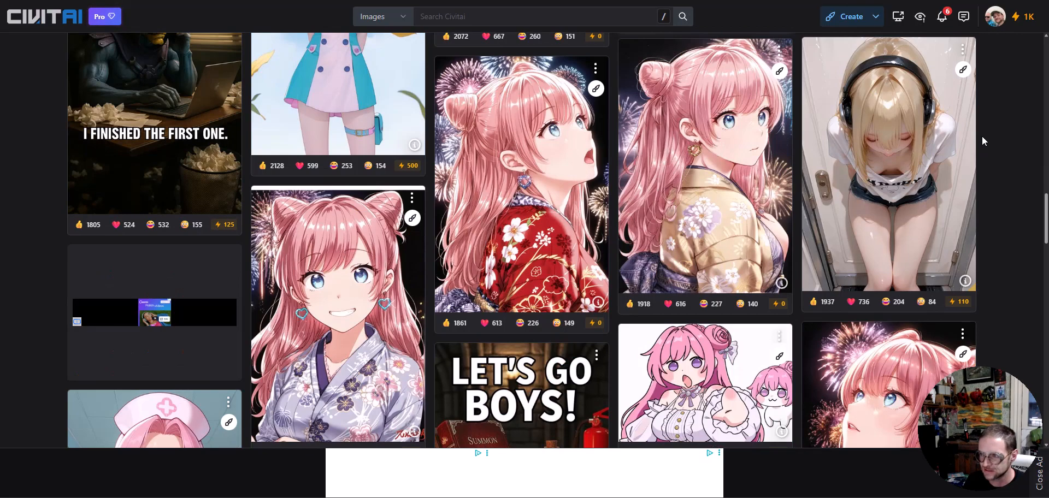
scroll("down", 3)
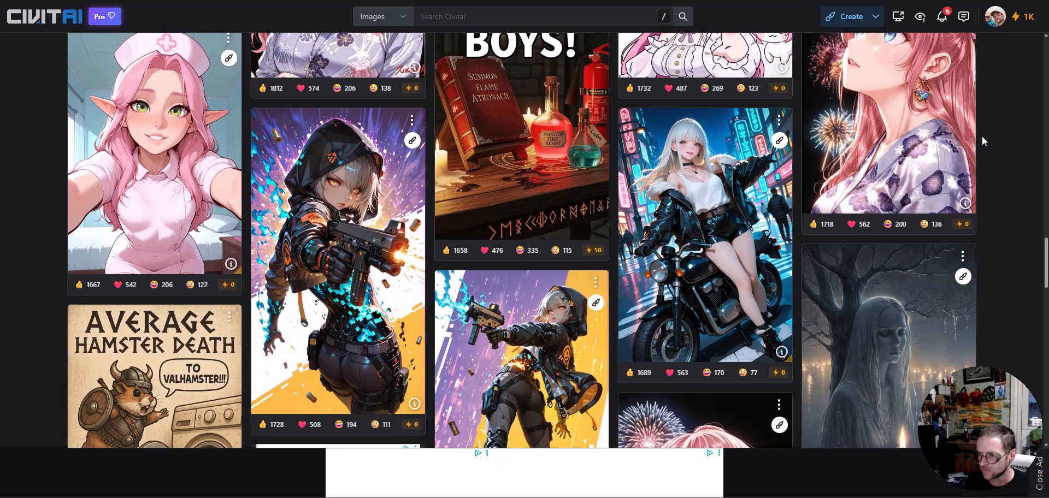
scroll("down", 3)
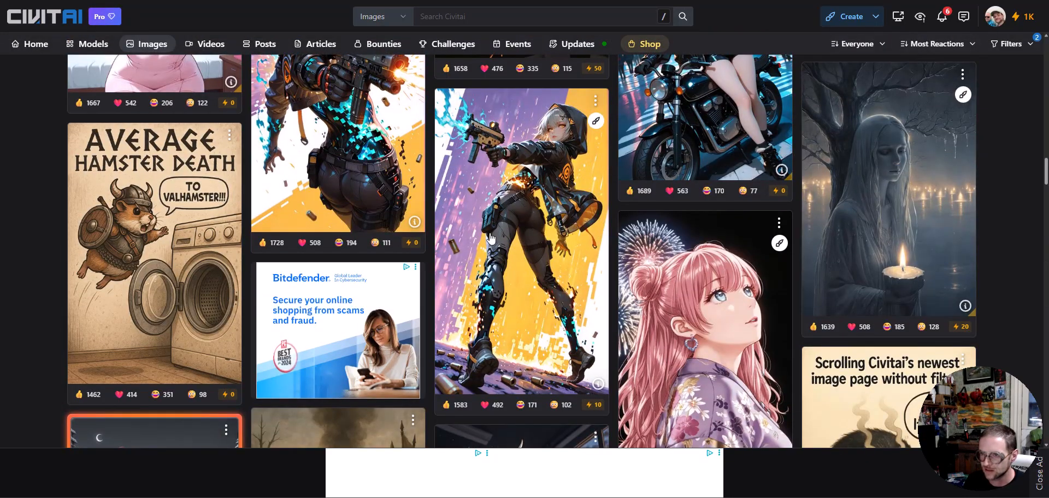
scroll("down", 3)
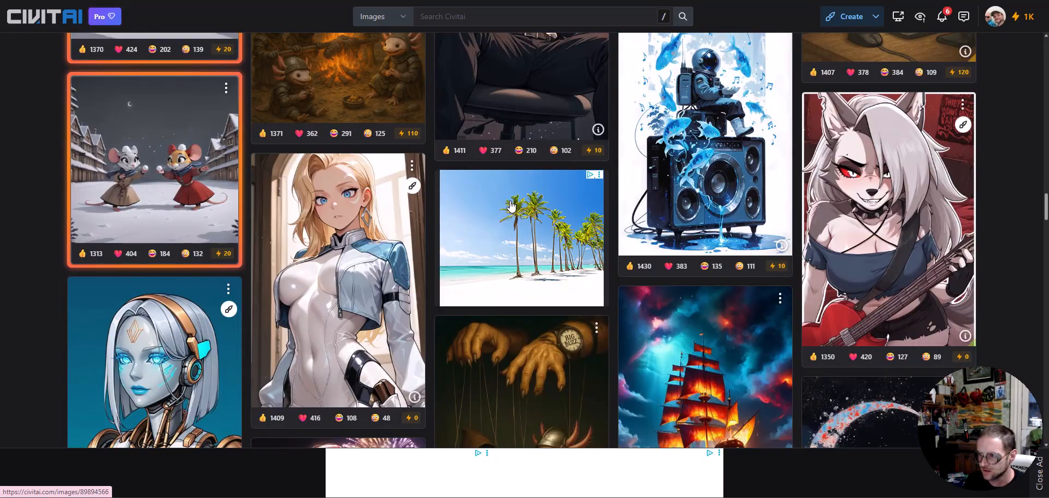
scroll("down", 3)
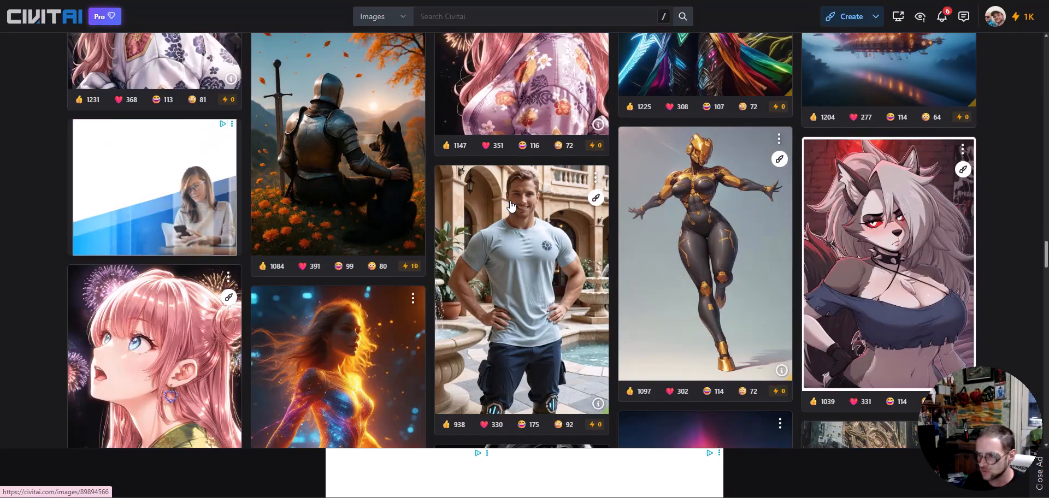
Open the smiling man in a courtyard image and scroll to its generation data and resources.
left_click(521, 287)
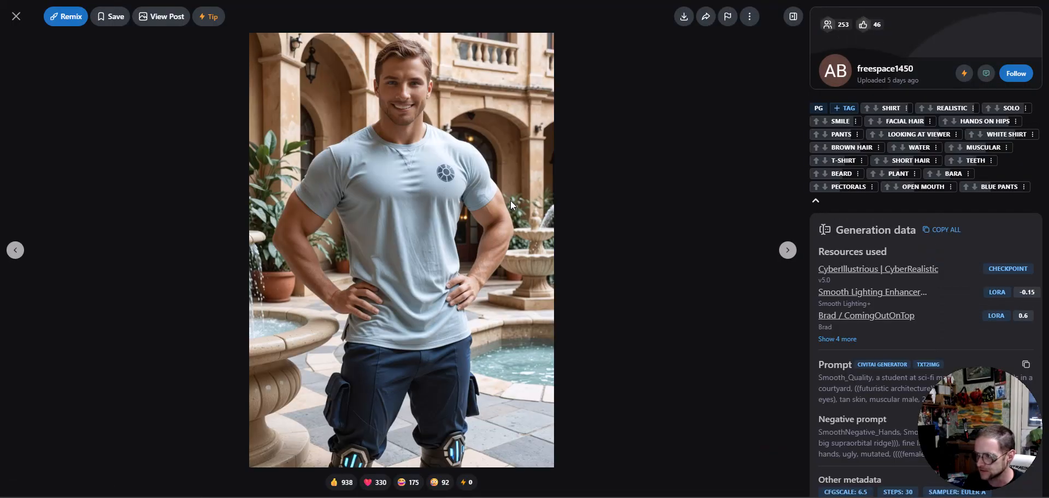
scroll("down", 3)
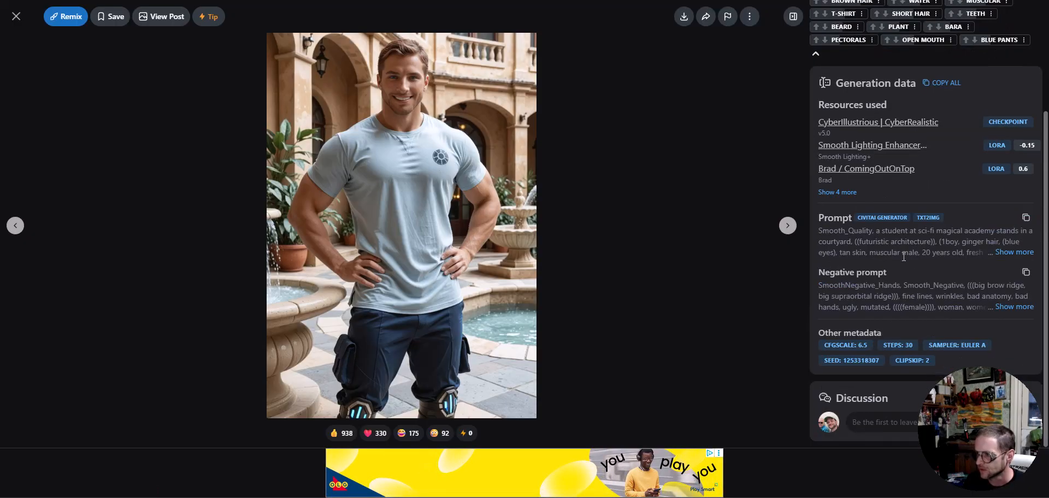
mouse_move(843, 126)
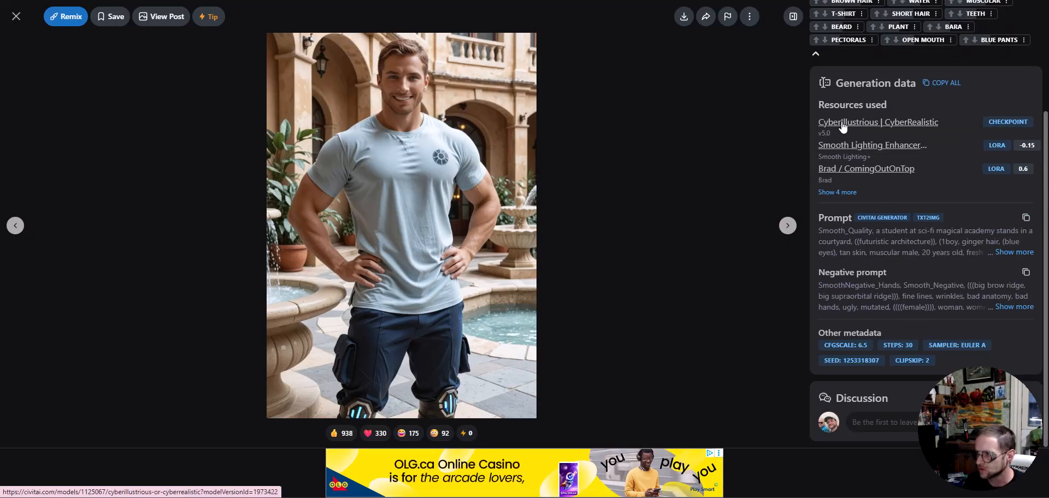
mouse_move(968, 129)
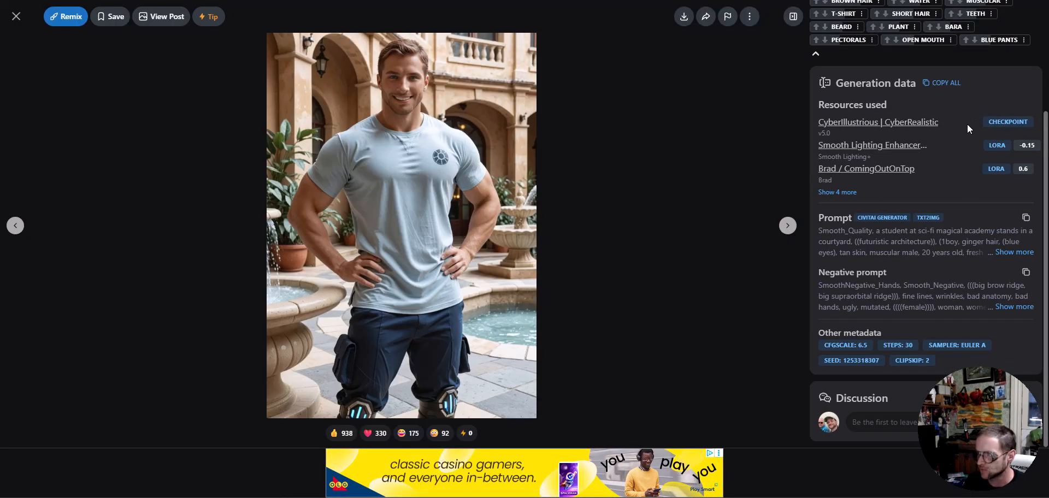
mouse_move(903, 127)
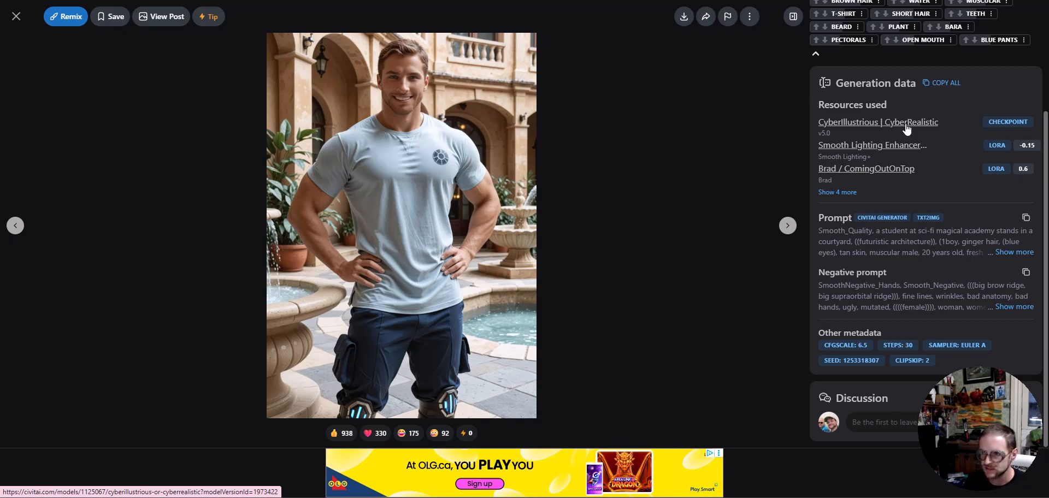
mouse_move(833, 134)
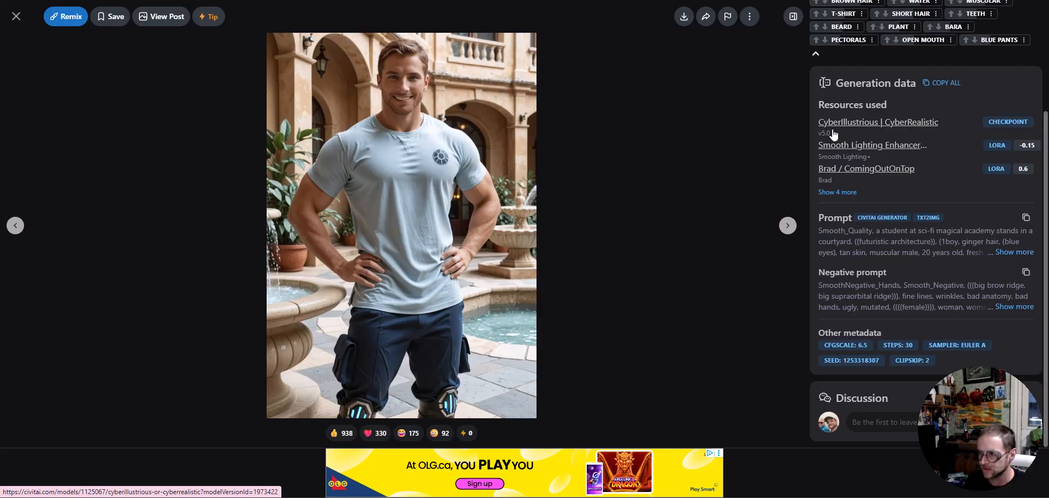
mouse_move(668, 412)
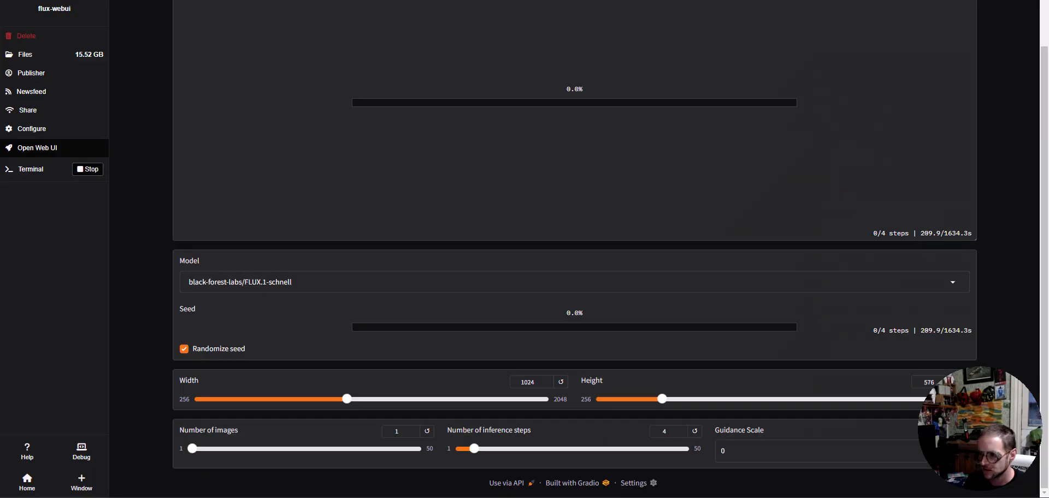
mouse_move(584, 251)
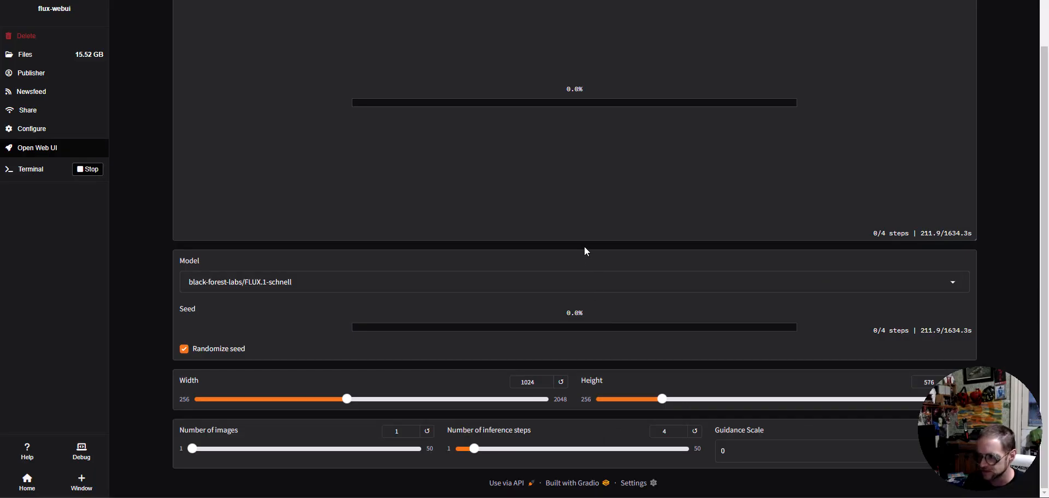
Scroll up the flux-webui page to the 'storming the castle' prompt and Run button.
scroll("up", 3)
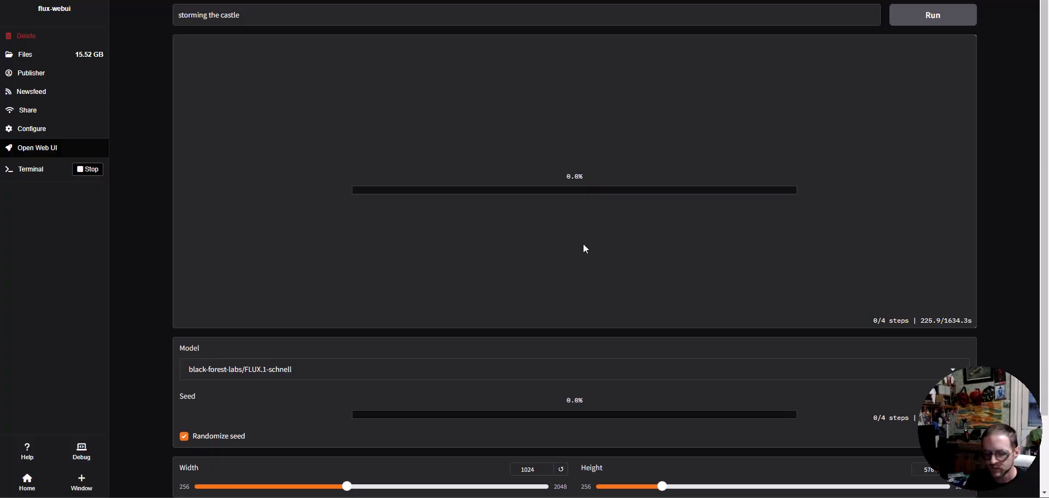
mouse_move(570, 231)
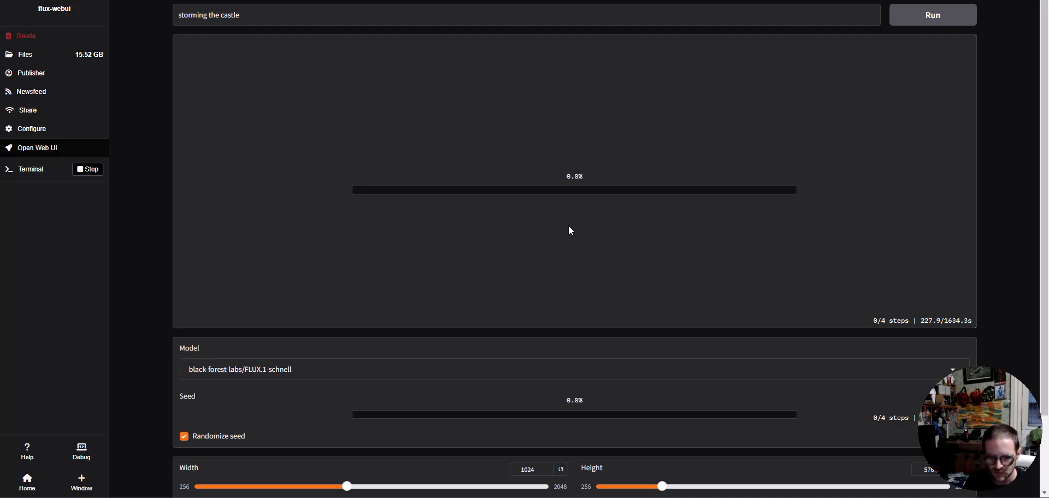
mouse_move(118, 96)
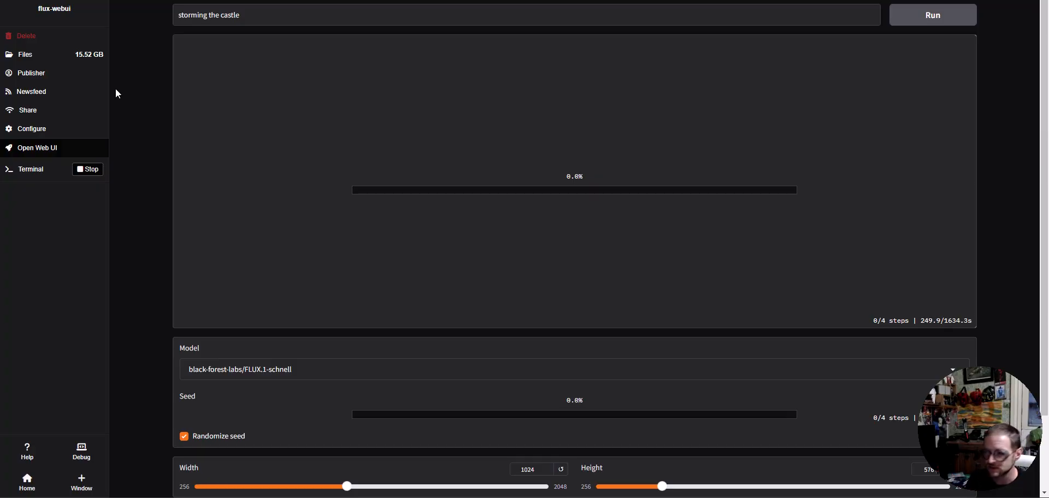
mouse_move(124, 98)
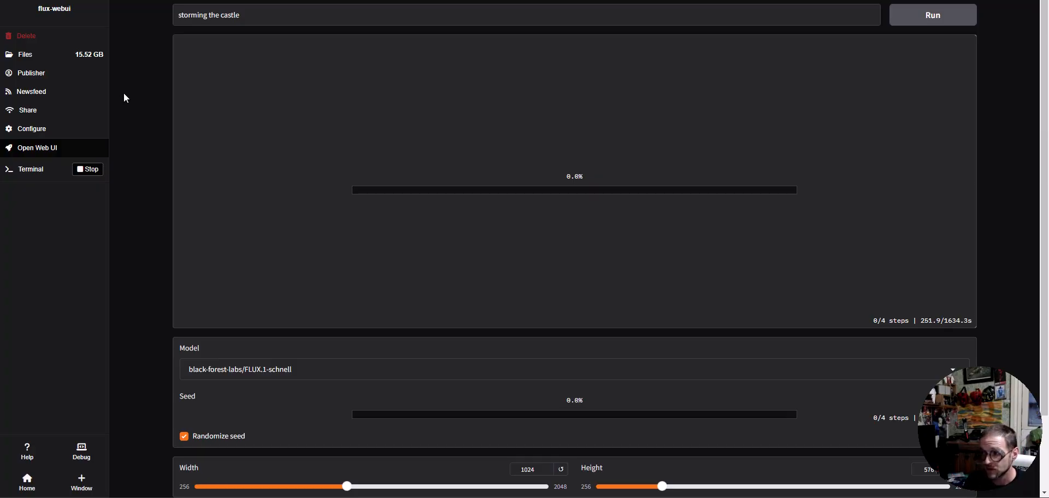
mouse_move(168, 103)
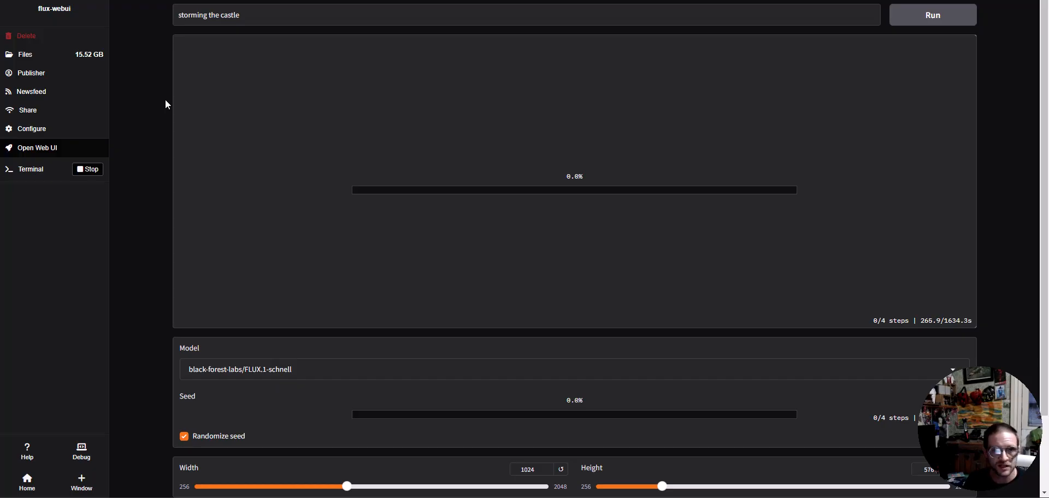
mouse_move(131, 113)
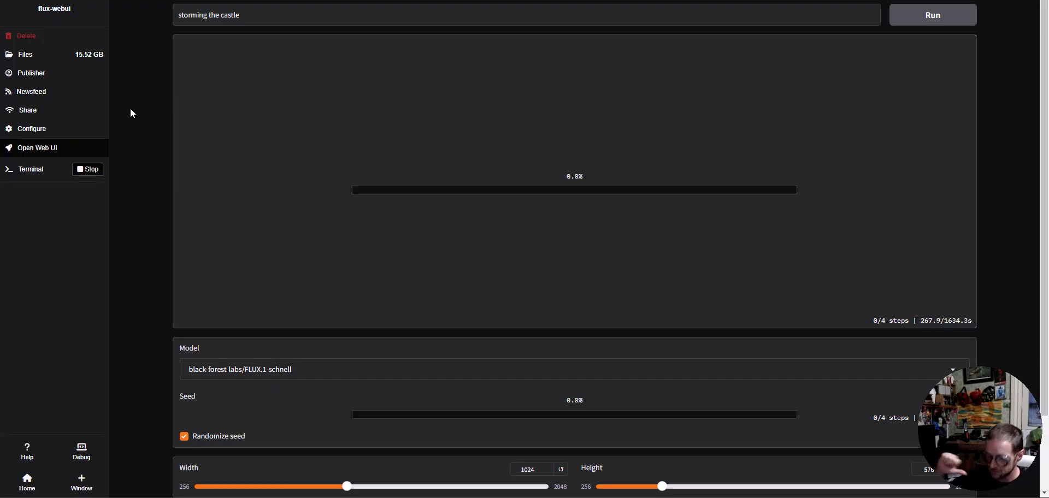